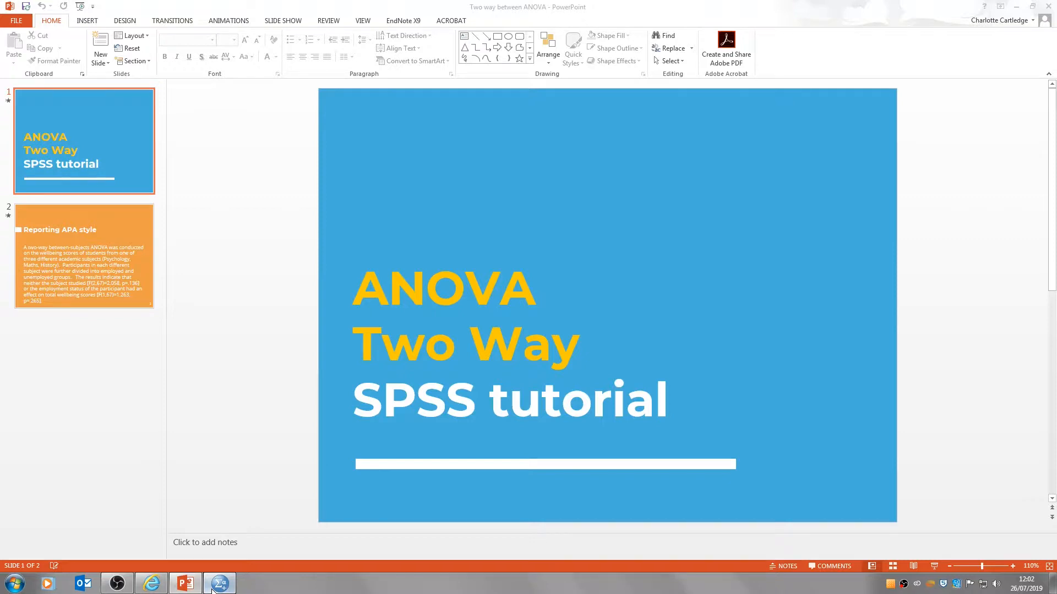
# - Bring the SPSS data editor with the well-being dataset to the front
pyautogui.click(220, 583)
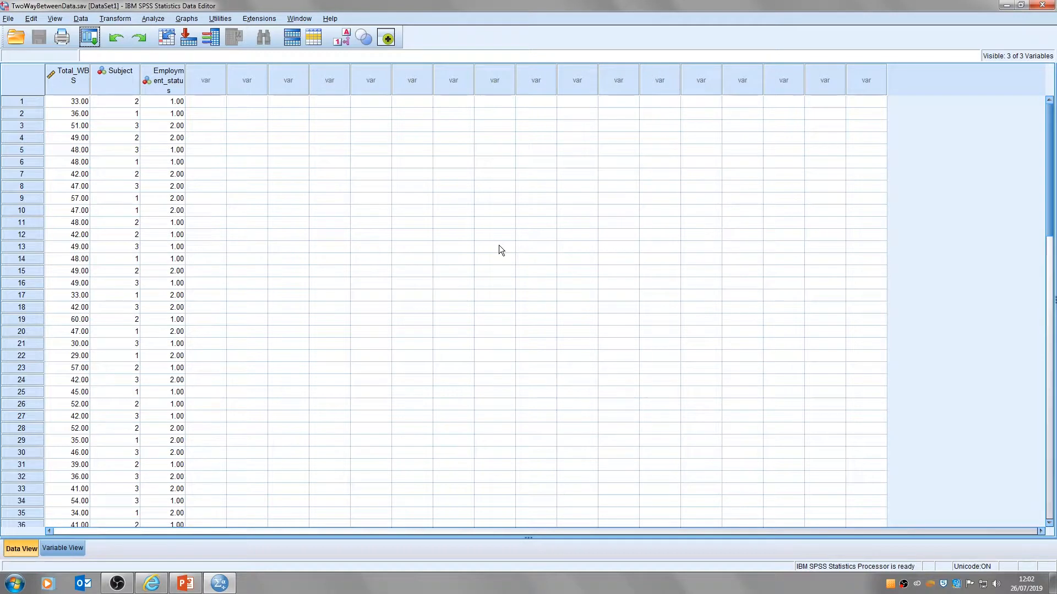
pyautogui.moveTo(109, 89)
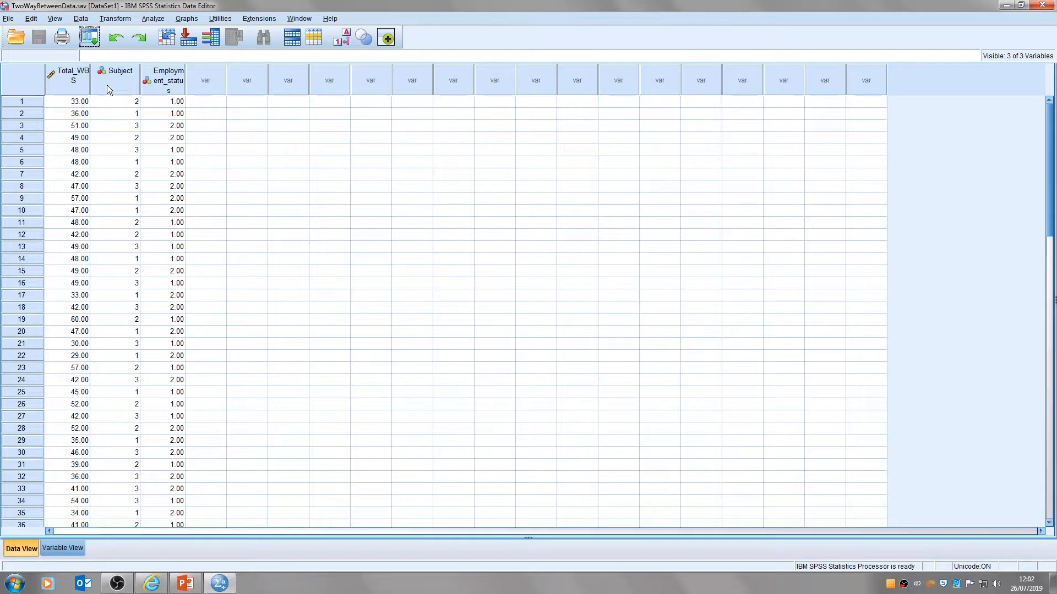
pyautogui.click(118, 79)
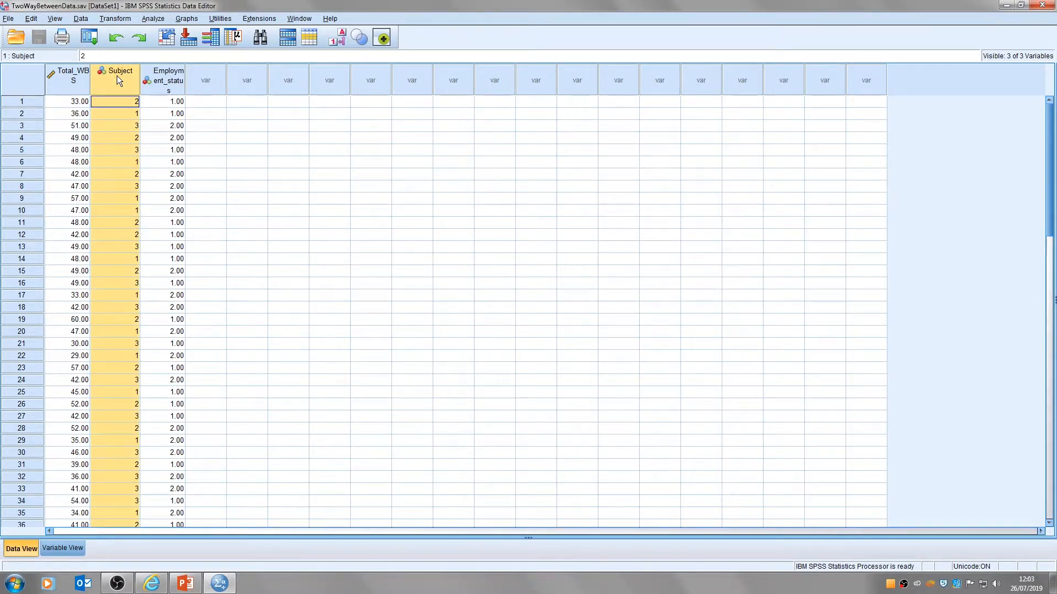
pyautogui.click(163, 101)
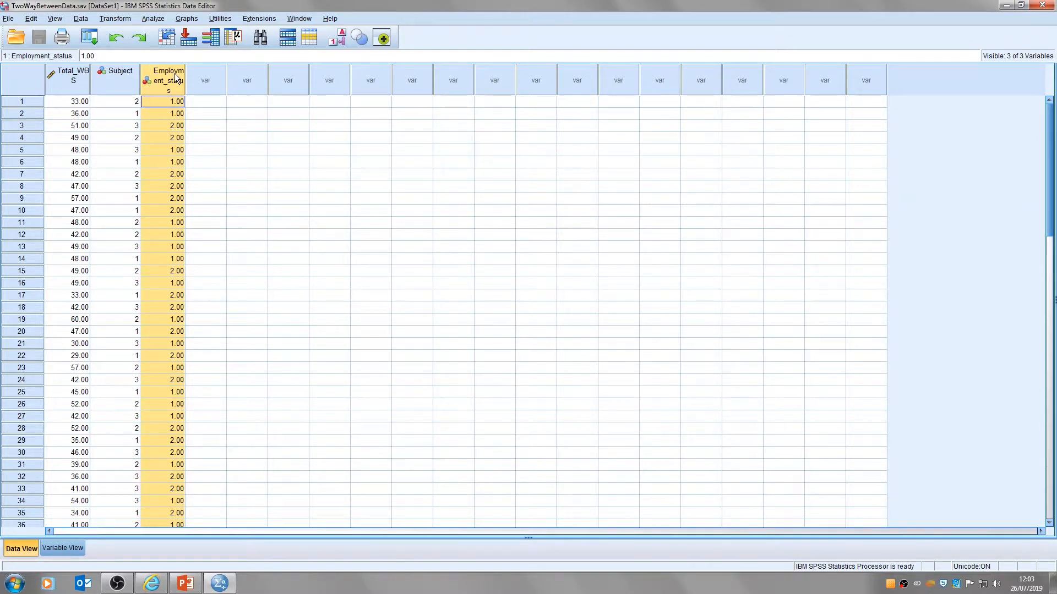
pyautogui.click(68, 102)
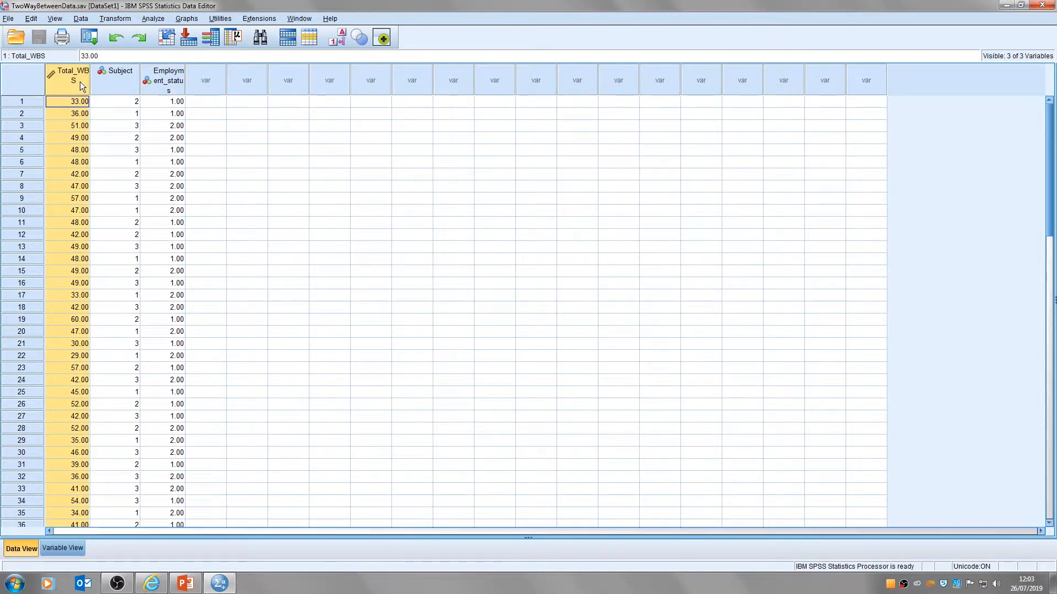
pyautogui.moveTo(80, 80)
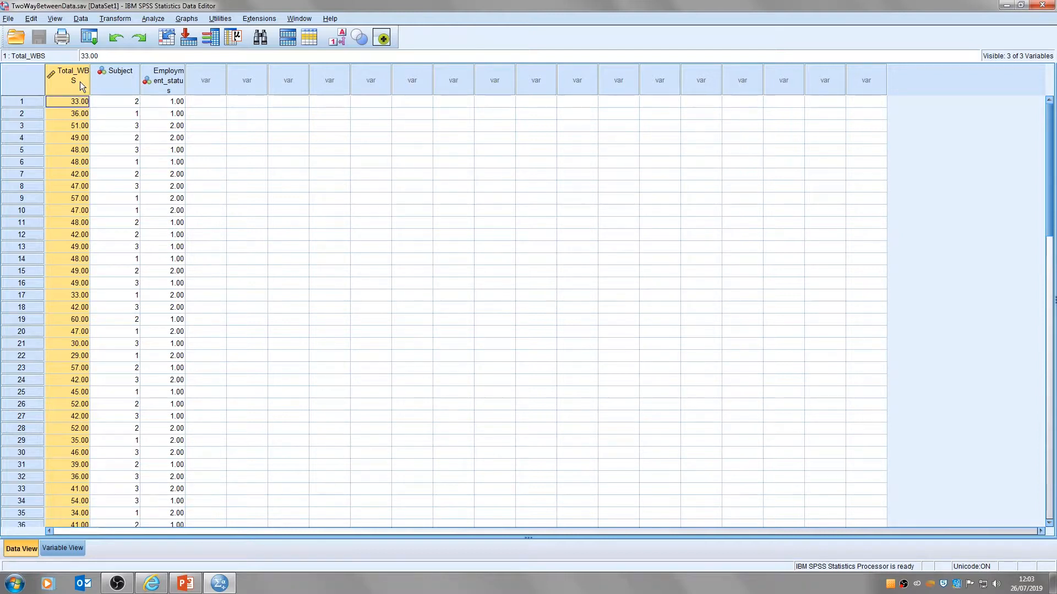
pyautogui.click(167, 101)
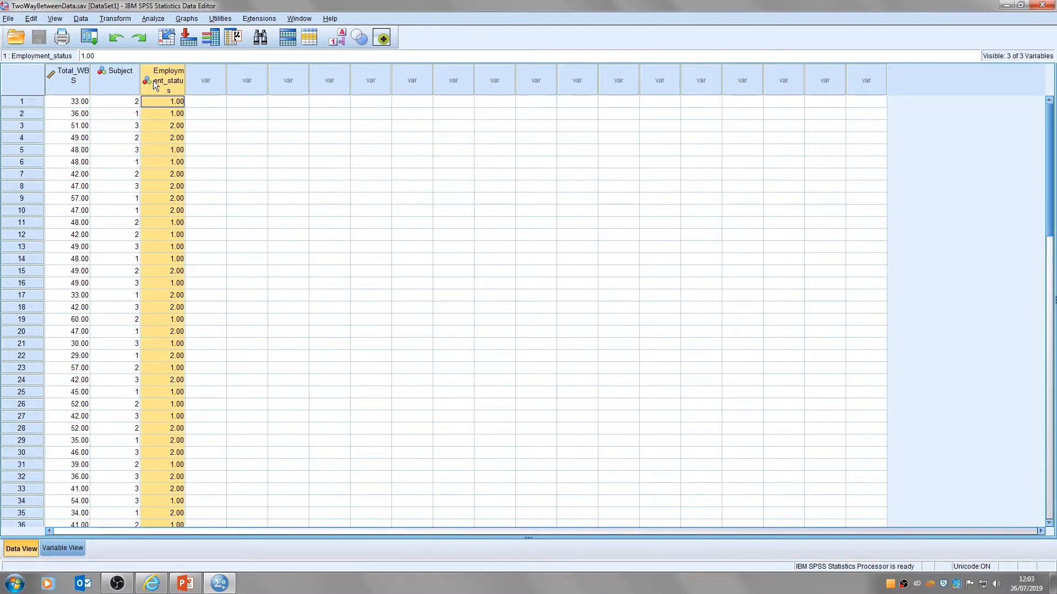
pyautogui.moveTo(121, 91)
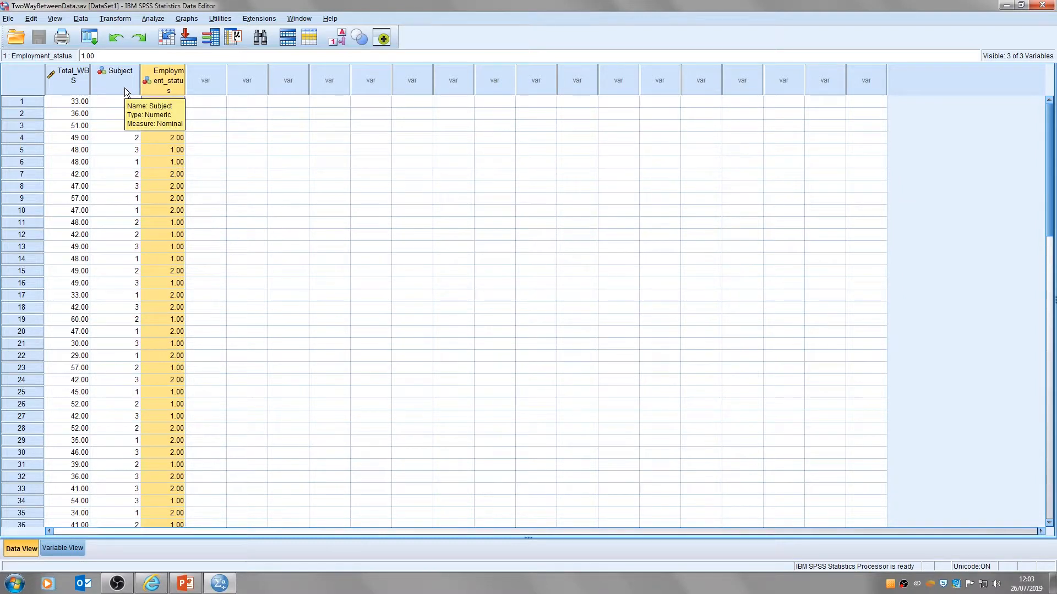
pyautogui.moveTo(341, 80)
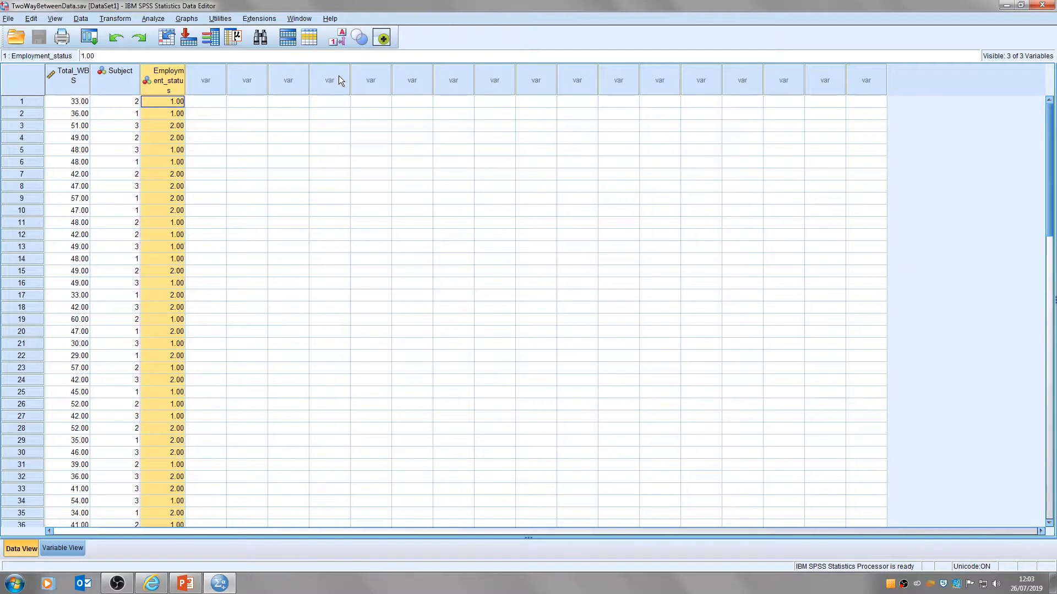
pyautogui.click(116, 101)
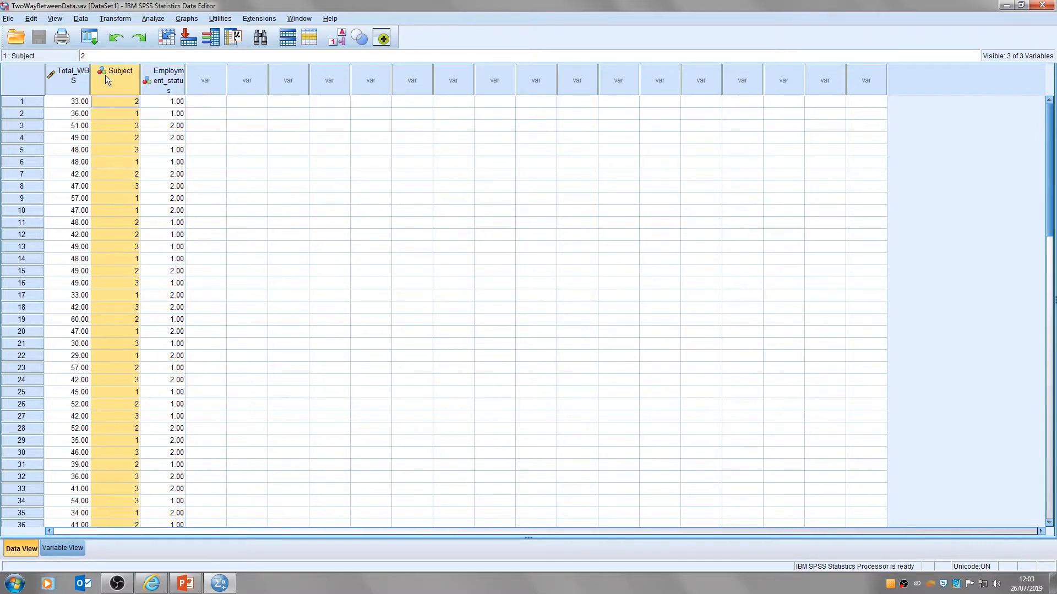
pyautogui.moveTo(132, 125)
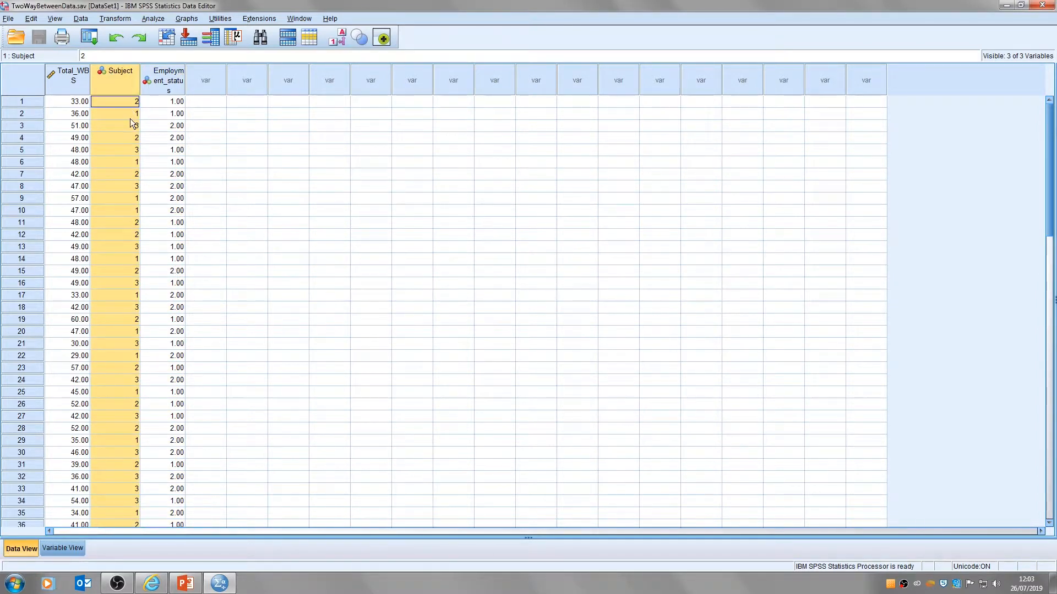
pyautogui.click(338, 37)
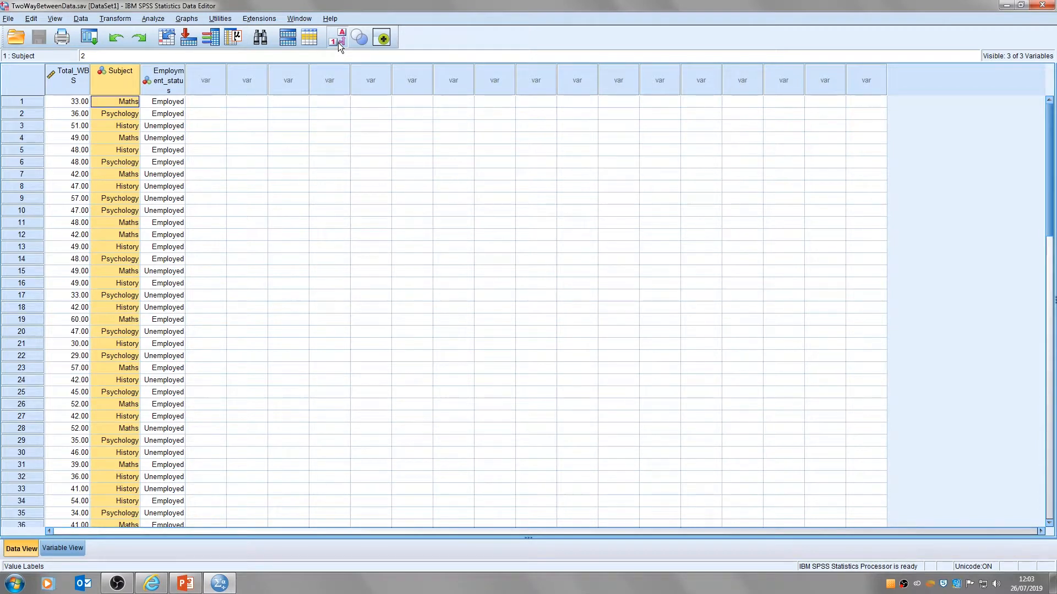
pyautogui.click(339, 38)
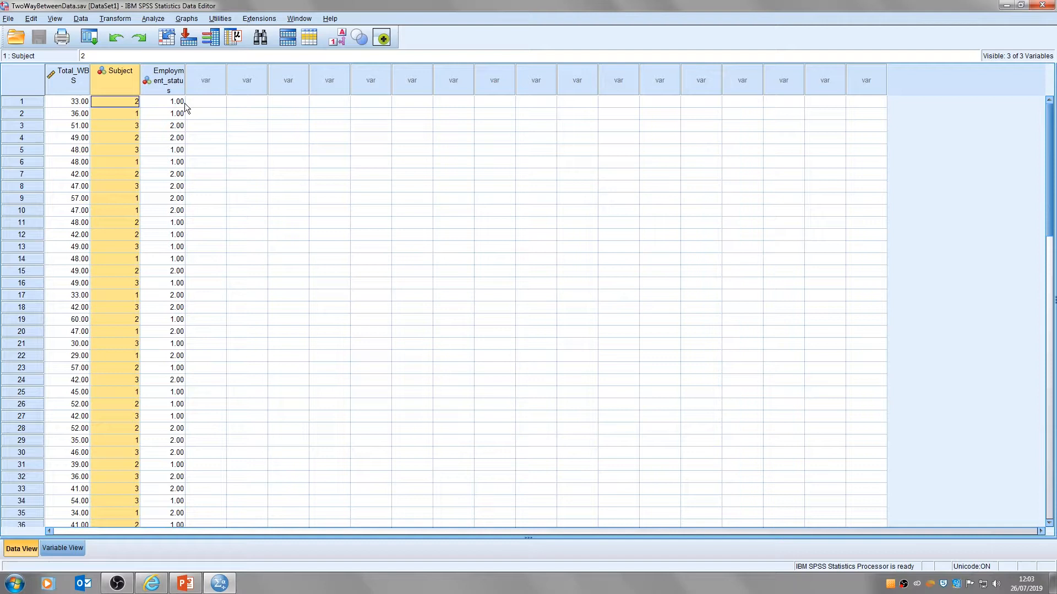
pyautogui.moveTo(185, 124)
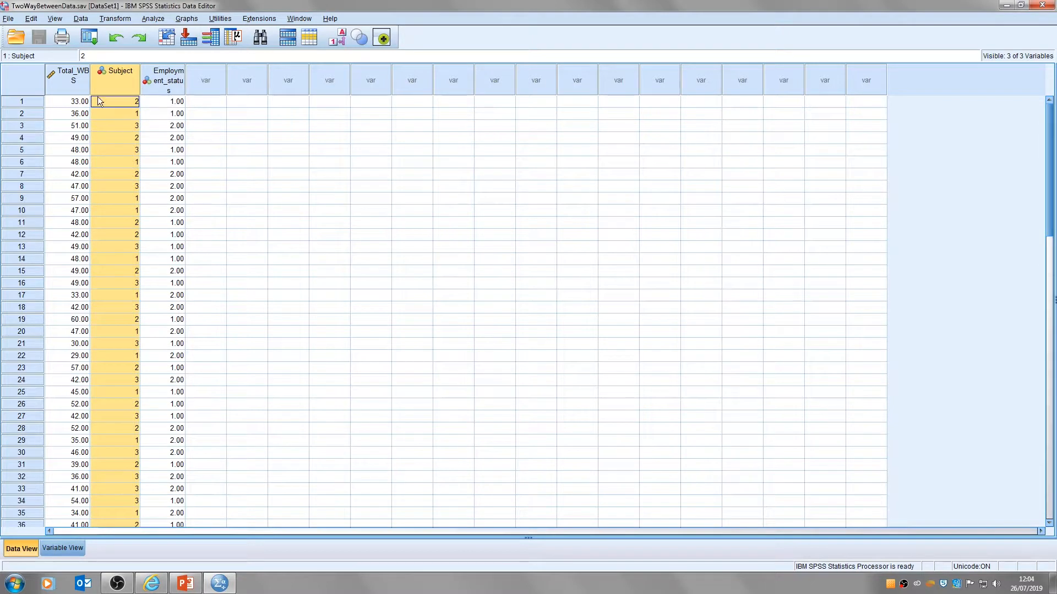
pyautogui.moveTo(495, 167)
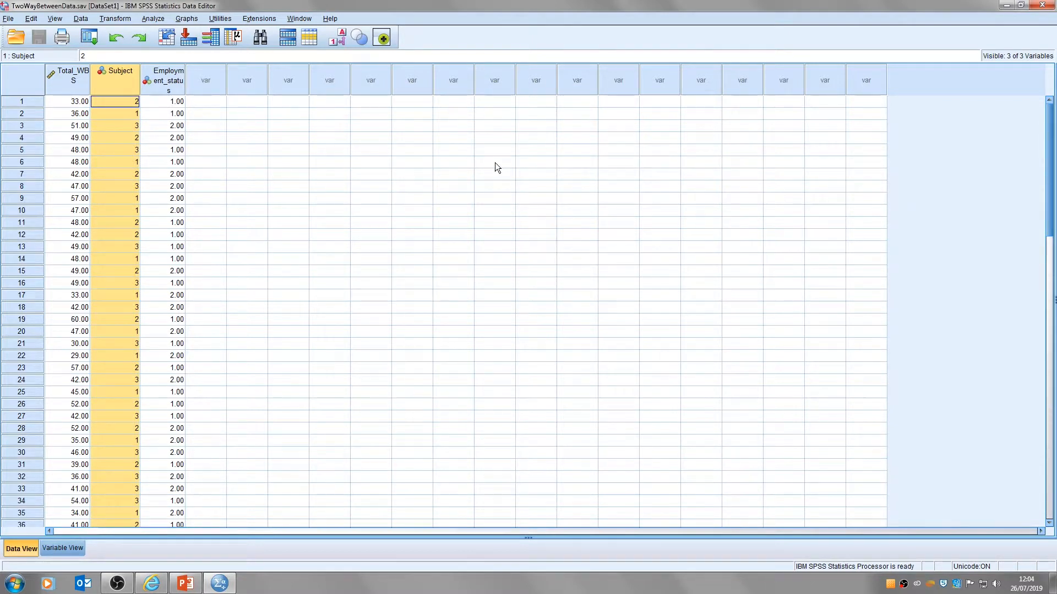
# - Start a Univariate GLM with Total_WBS dependent and Subject, Employment_status as fixed factors
pyautogui.click(153, 18)
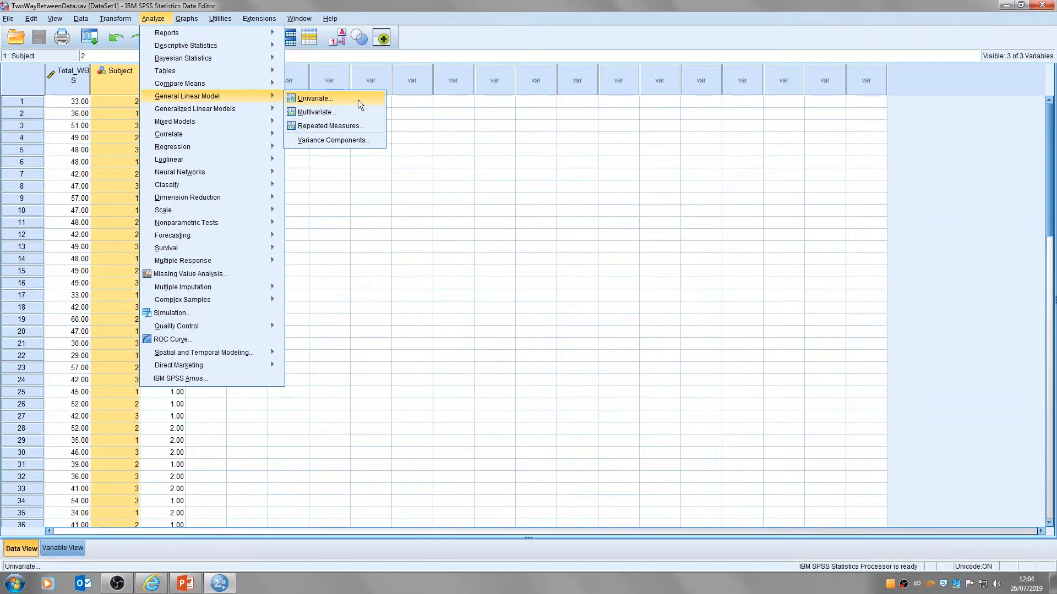
pyautogui.click(312, 98)
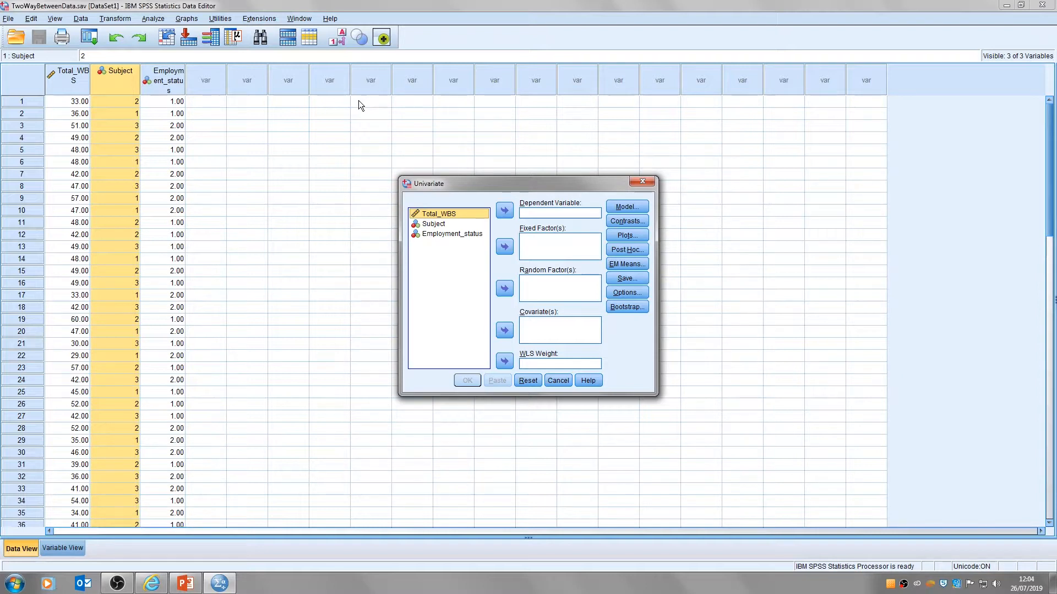
pyautogui.moveTo(571, 218)
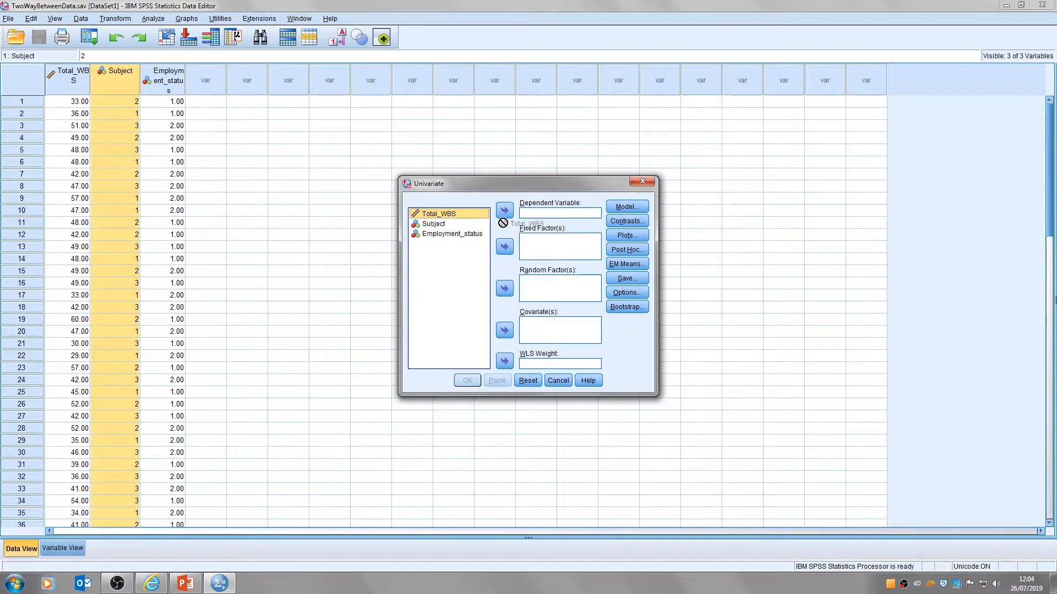
pyautogui.click(503, 210)
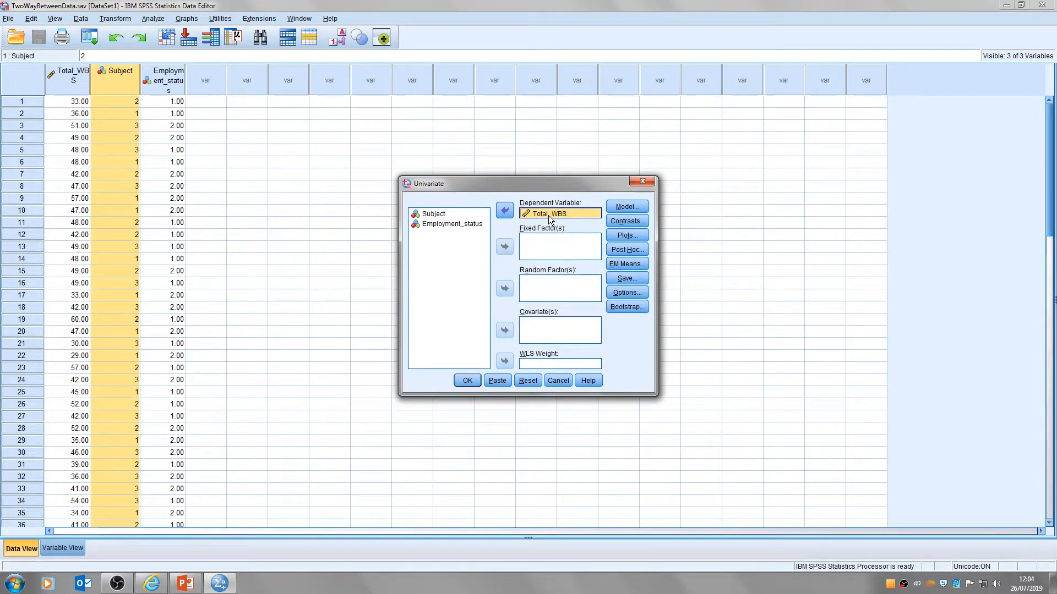
pyautogui.moveTo(588, 248)
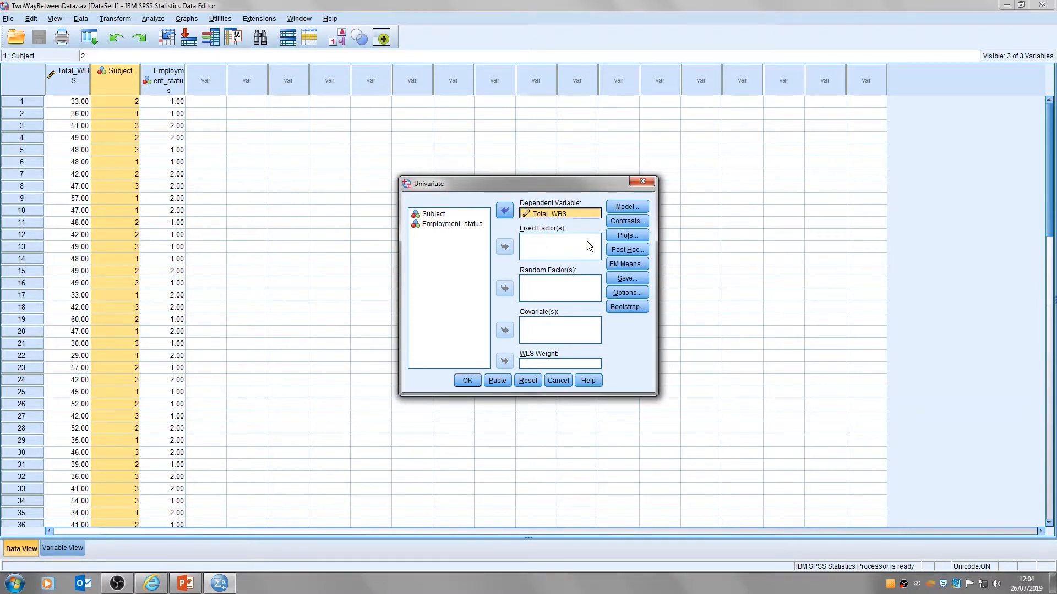
pyautogui.click(503, 246)
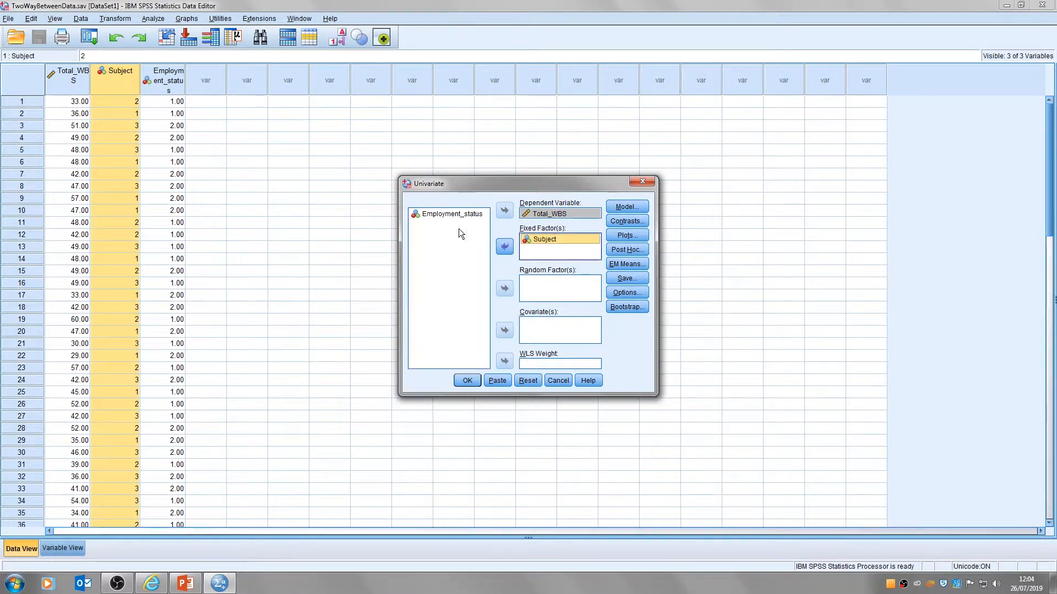
pyautogui.click(504, 245)
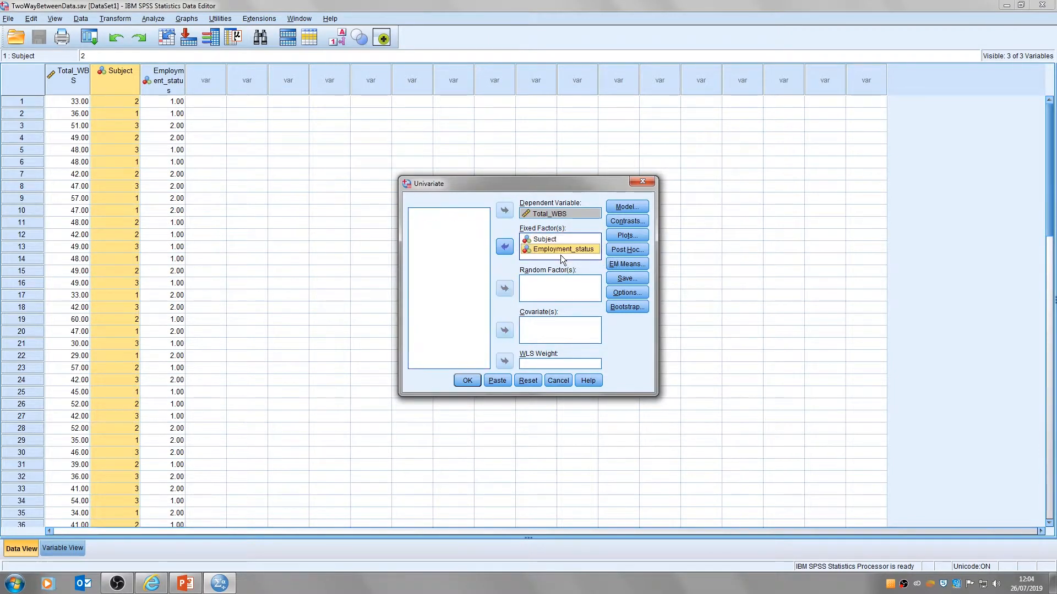
pyautogui.moveTo(551, 298)
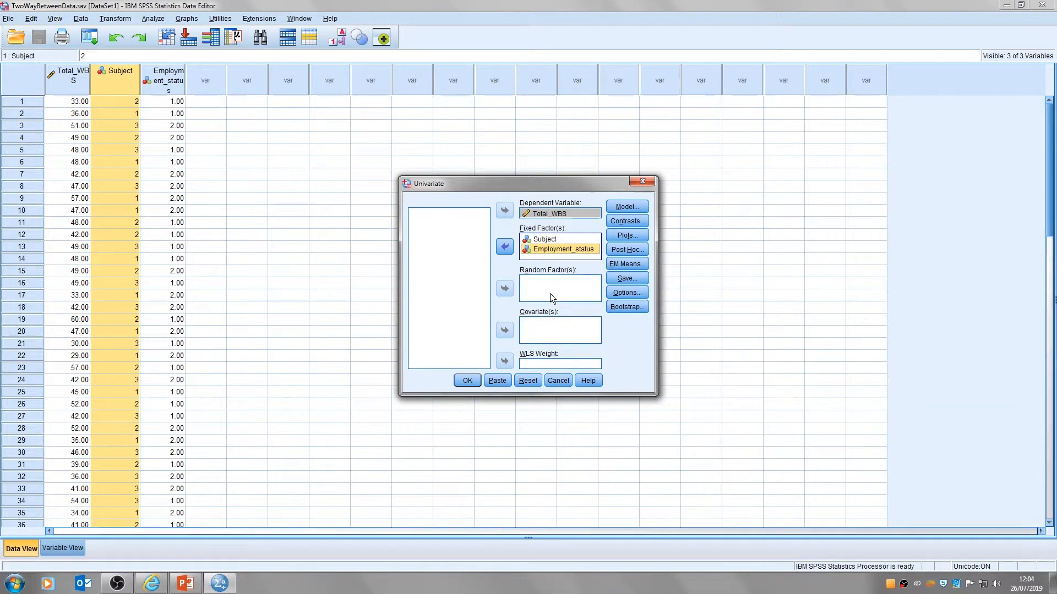
pyautogui.click(626, 293)
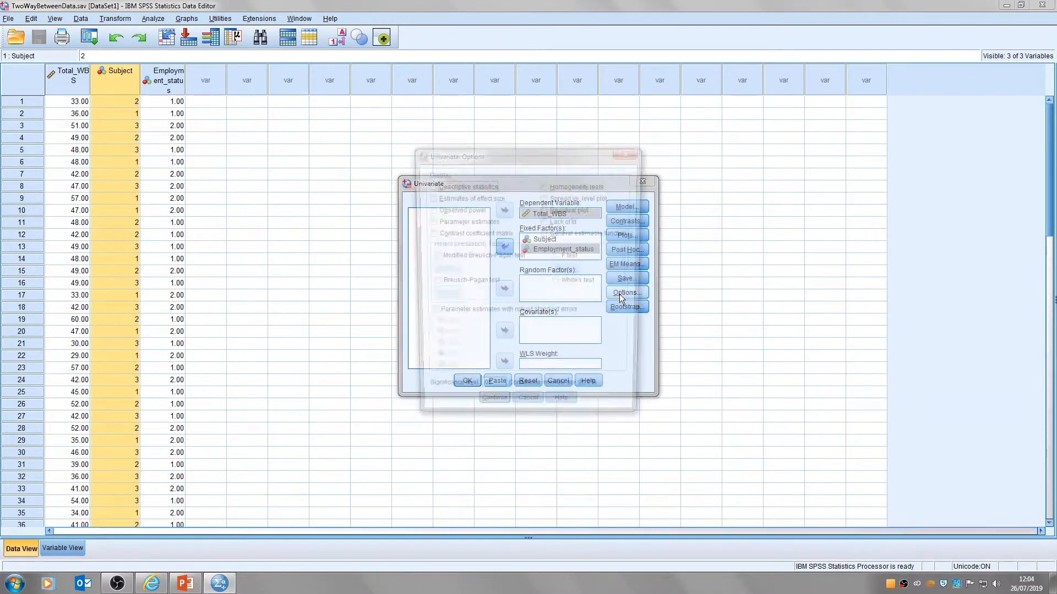
# - Request descriptive statistics in the Univariate options and return to the main setup
pyautogui.click(625, 292)
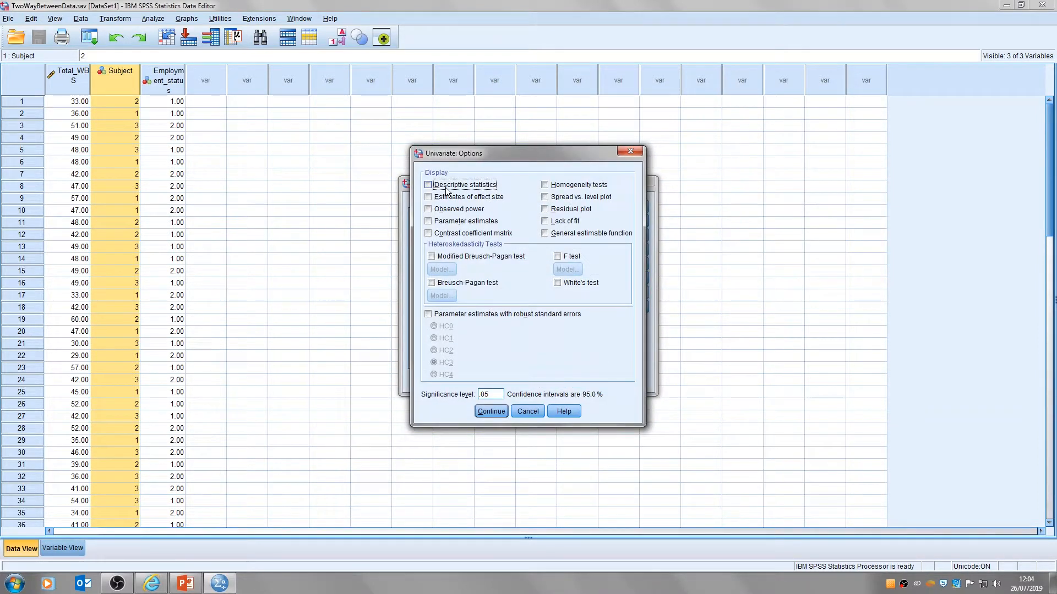
pyautogui.click(428, 185)
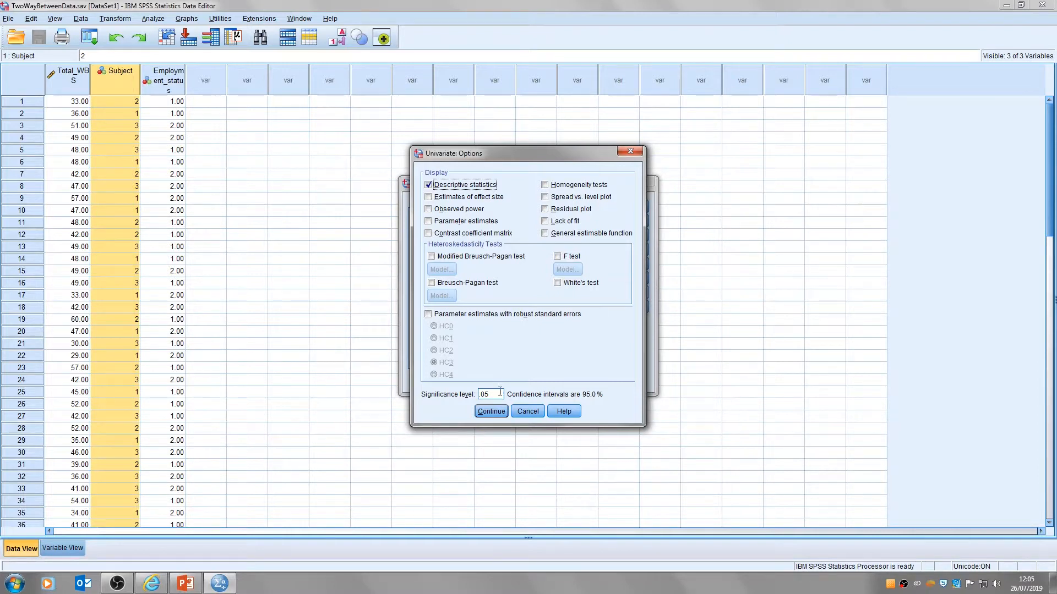
pyautogui.click(491, 411)
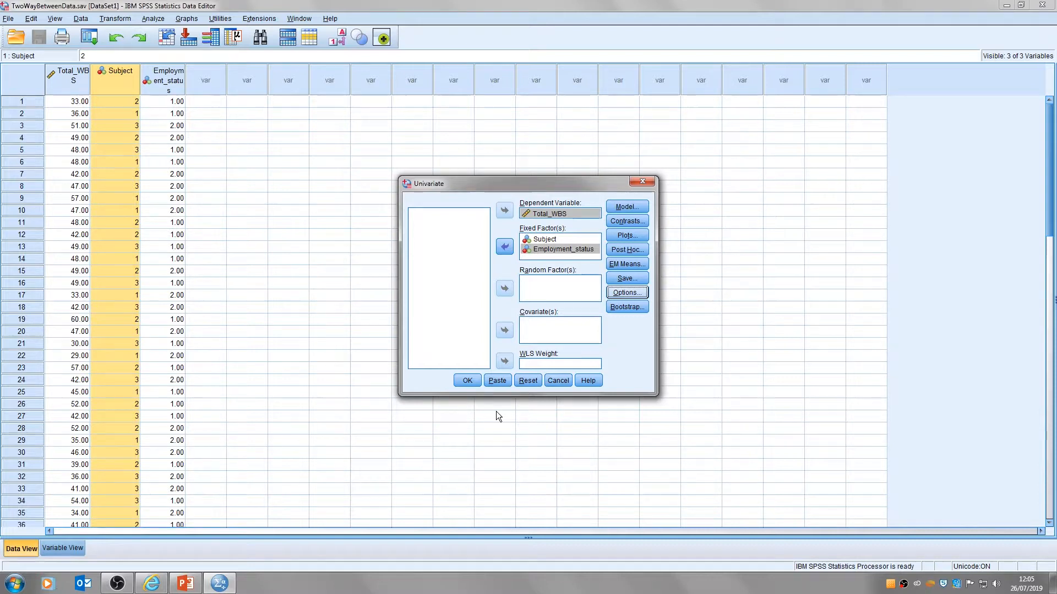
pyautogui.moveTo(626, 235)
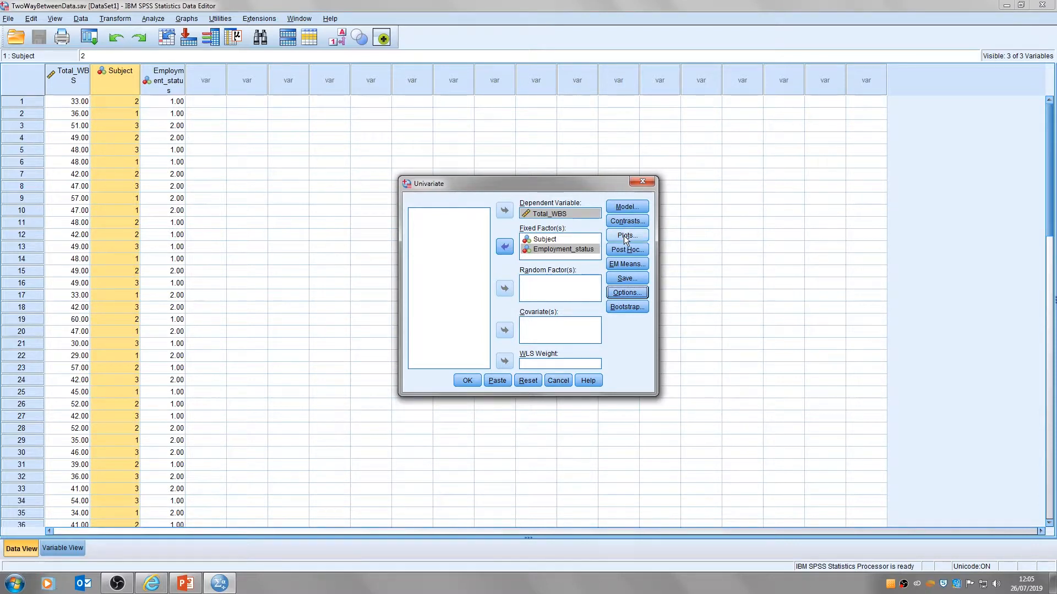
# - Put Subject on the horizontal axis and Employment_status as separate lines for the profile plot
pyautogui.click(625, 235)
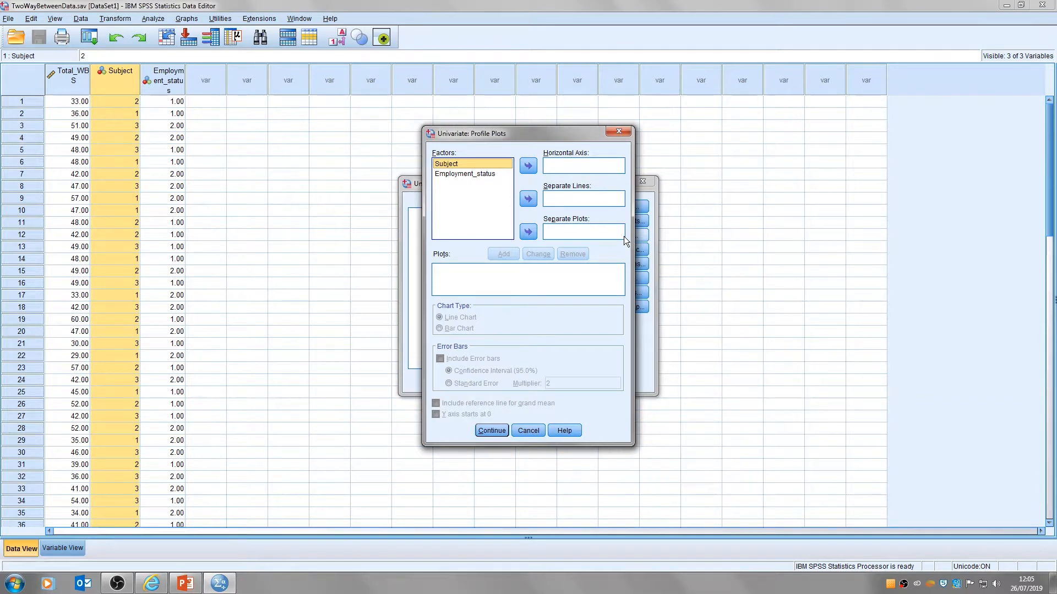
pyautogui.moveTo(432, 179)
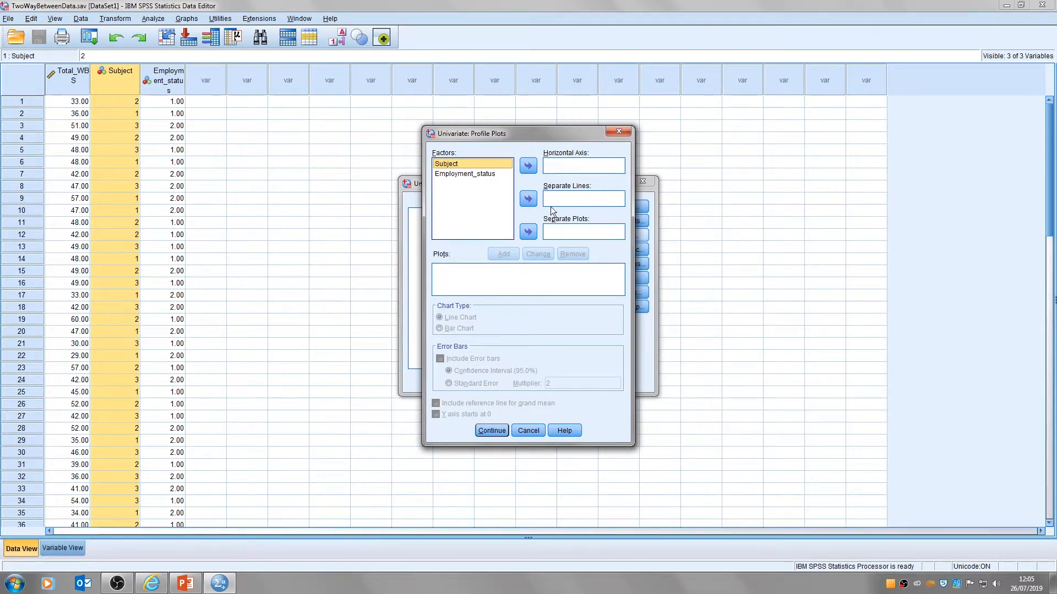
pyautogui.moveTo(606, 208)
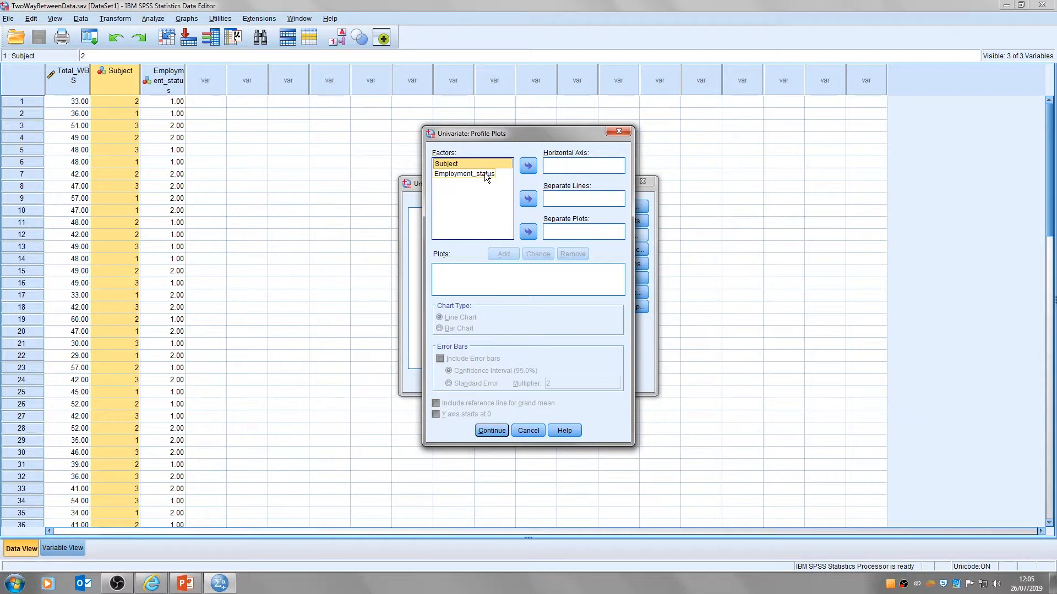
pyautogui.click(463, 173)
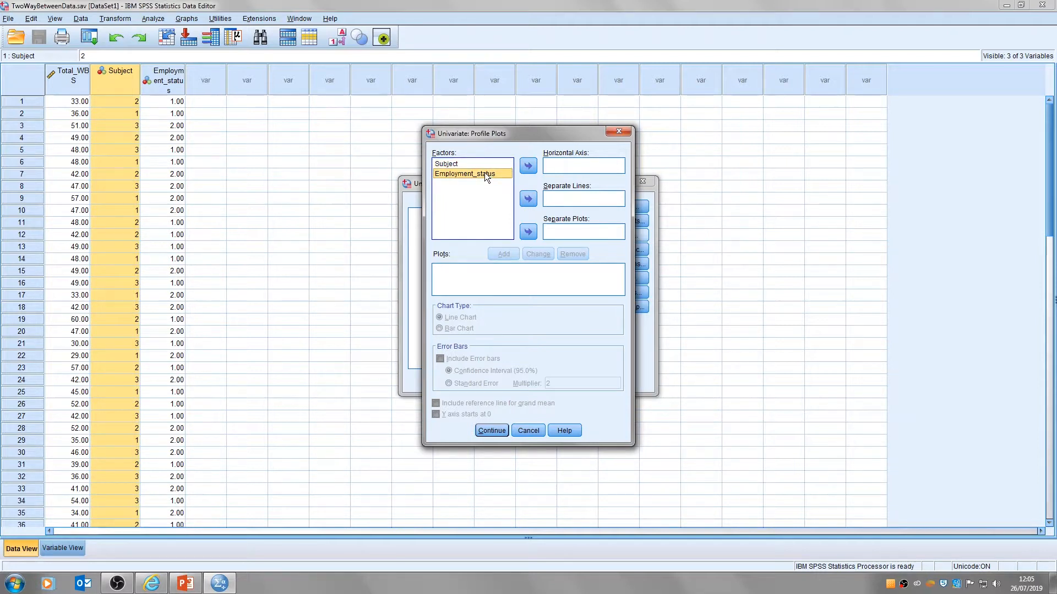
pyautogui.moveTo(575, 194)
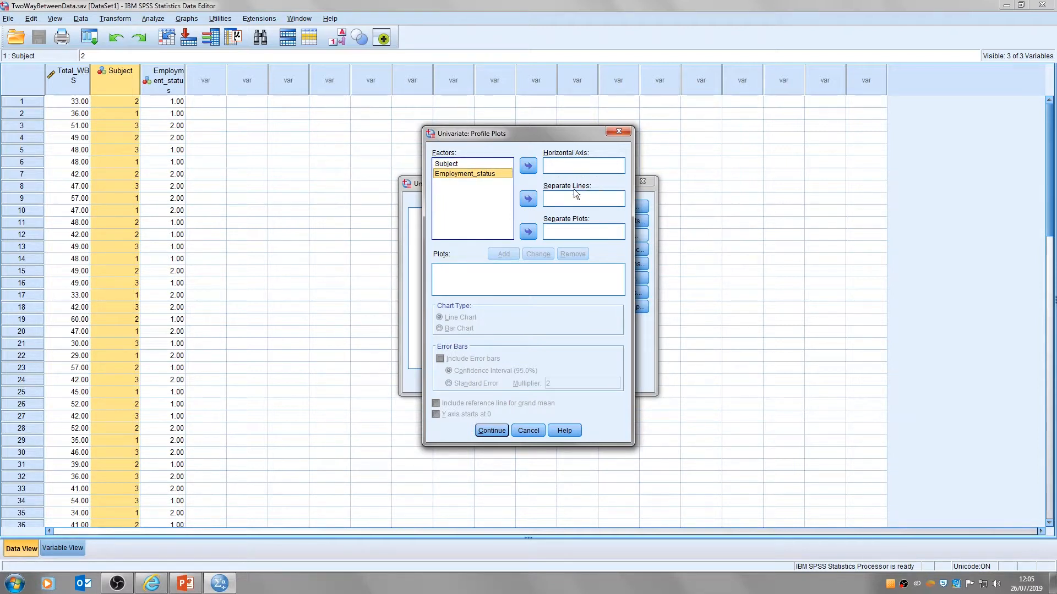
pyautogui.moveTo(568, 195)
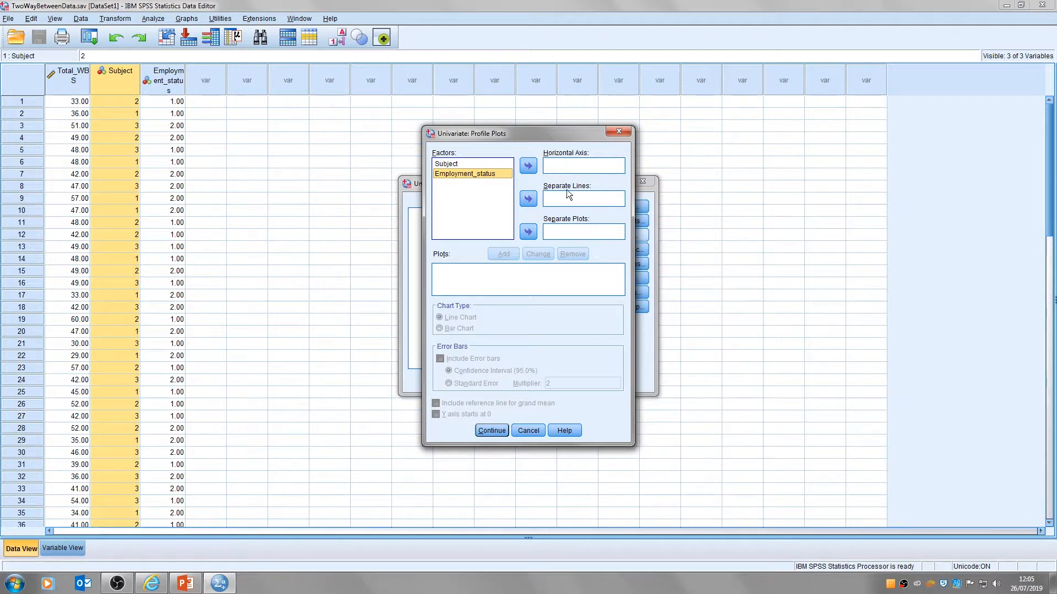
pyautogui.click(446, 164)
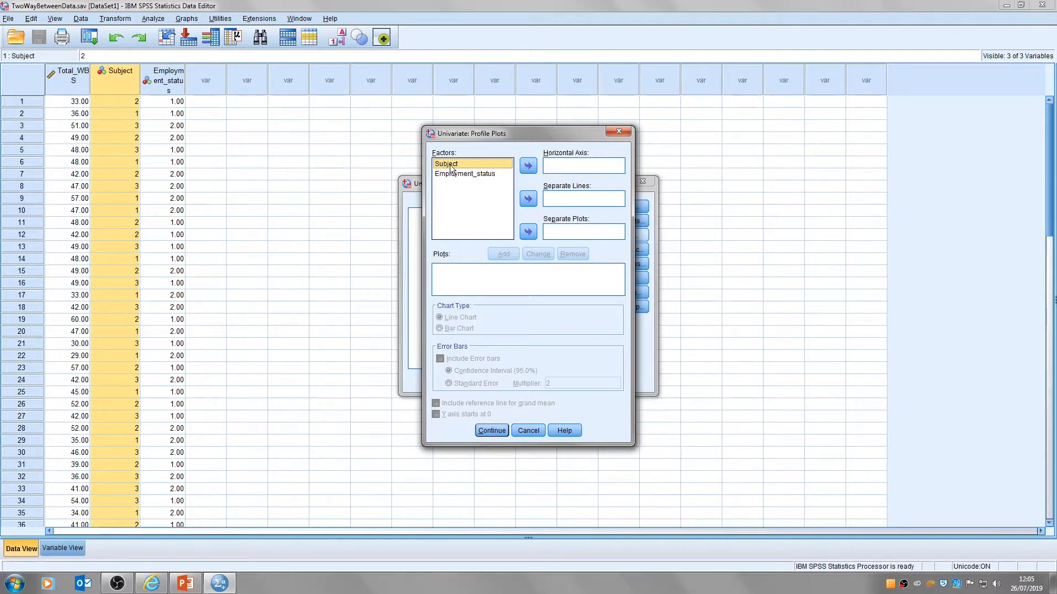
pyautogui.click(527, 166)
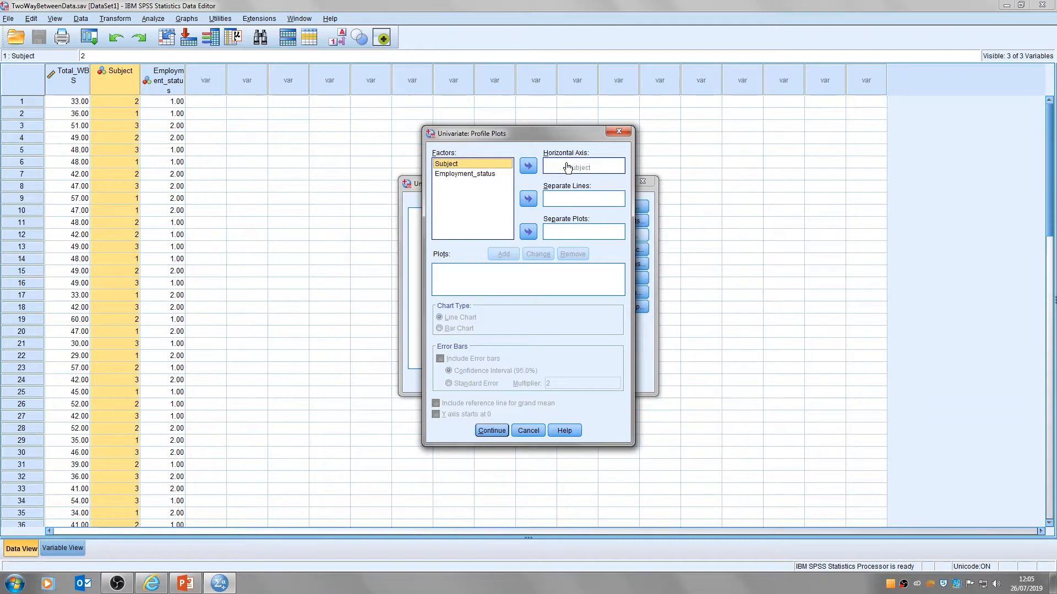
pyautogui.click(527, 167)
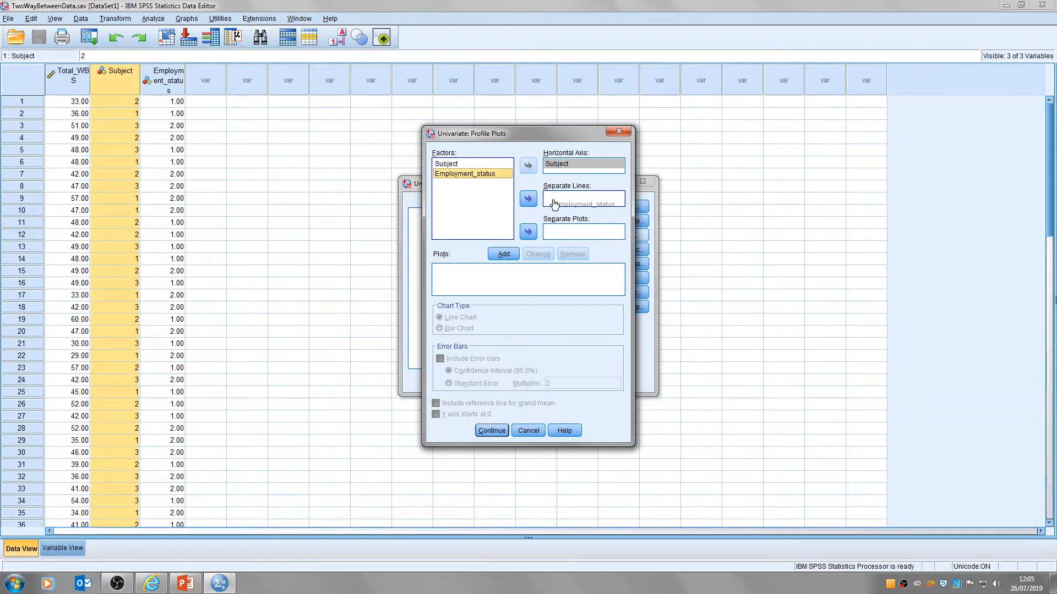
pyautogui.click(527, 198)
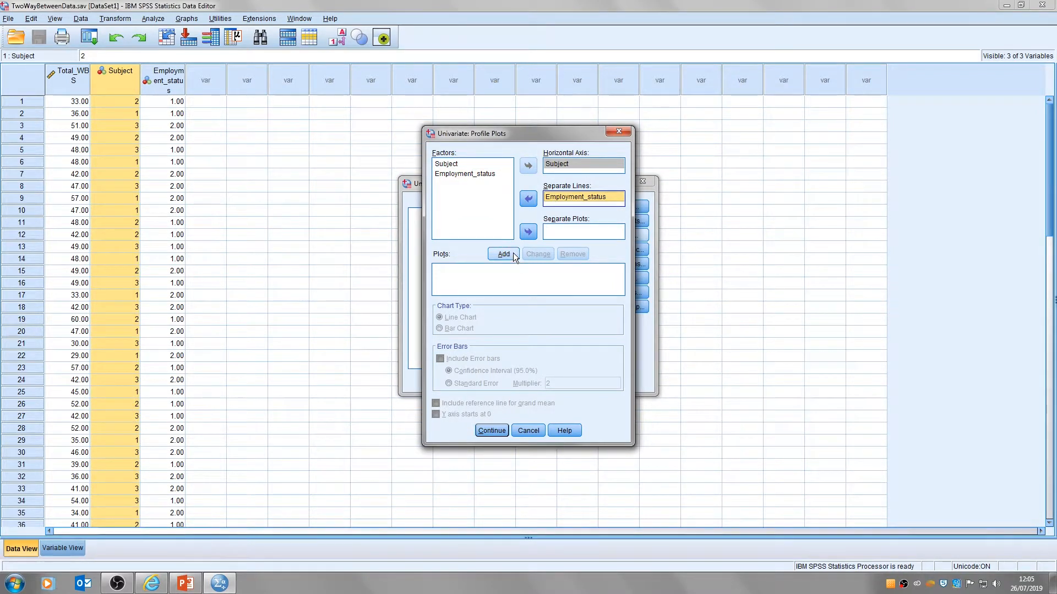
# - Add the Subject*Employment_status plot and return to the Univariate setup
pyautogui.click(503, 254)
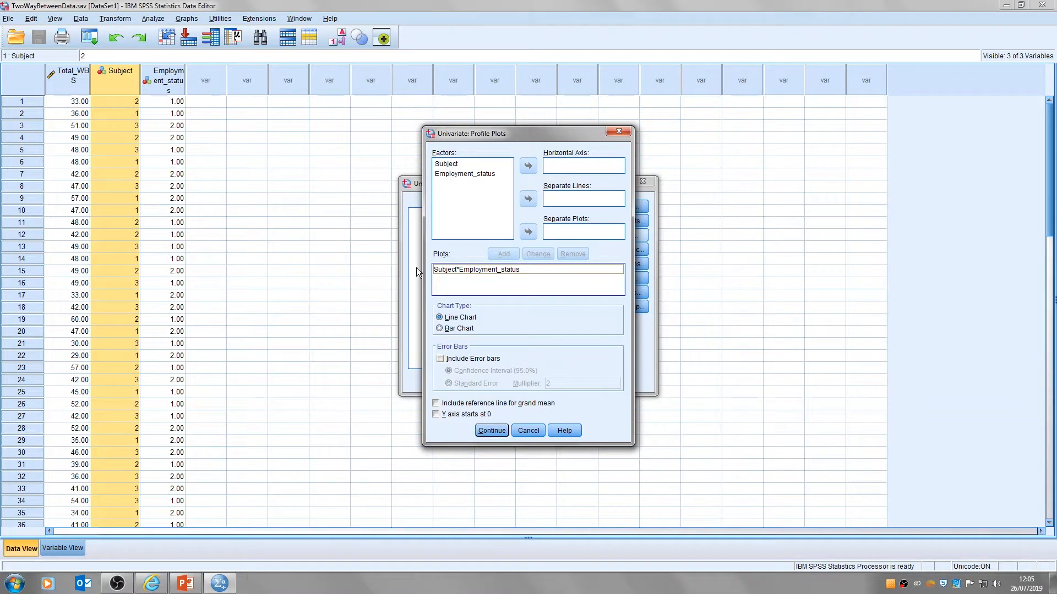
pyautogui.moveTo(469, 217)
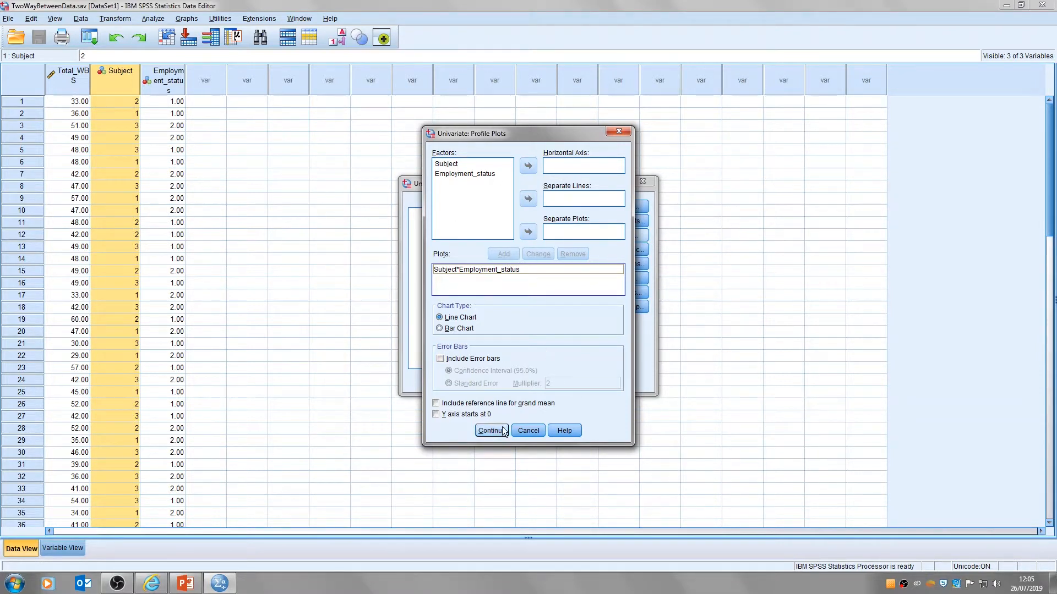
pyautogui.moveTo(491, 430)
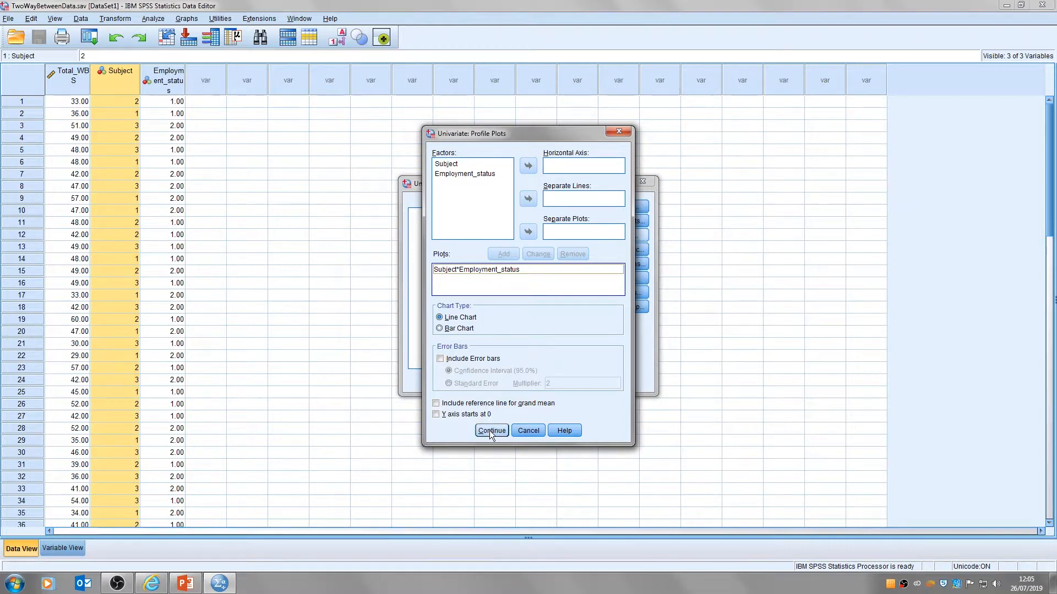
pyautogui.click(491, 429)
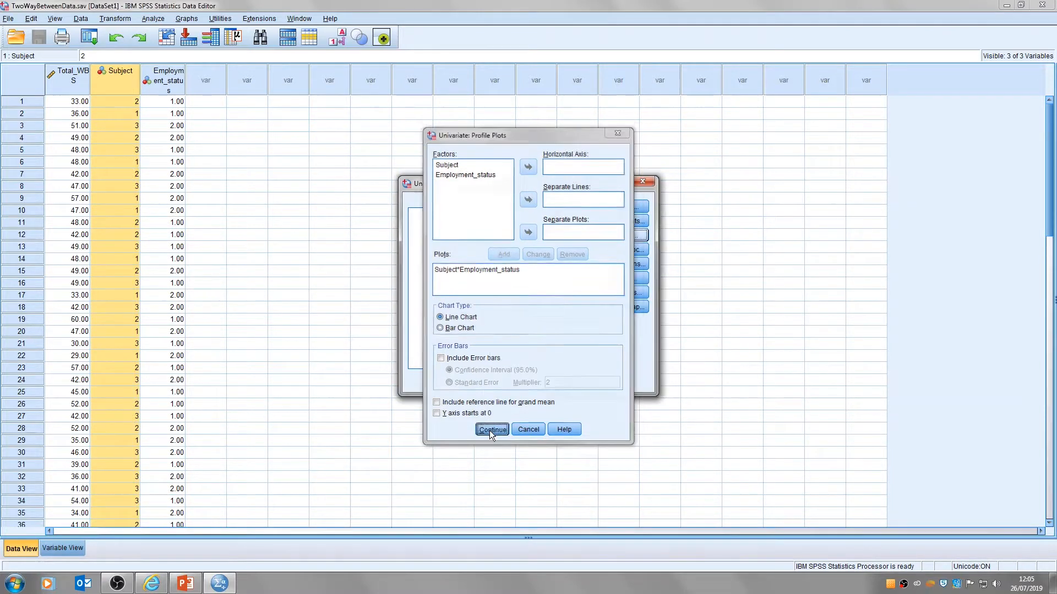
pyautogui.click(491, 430)
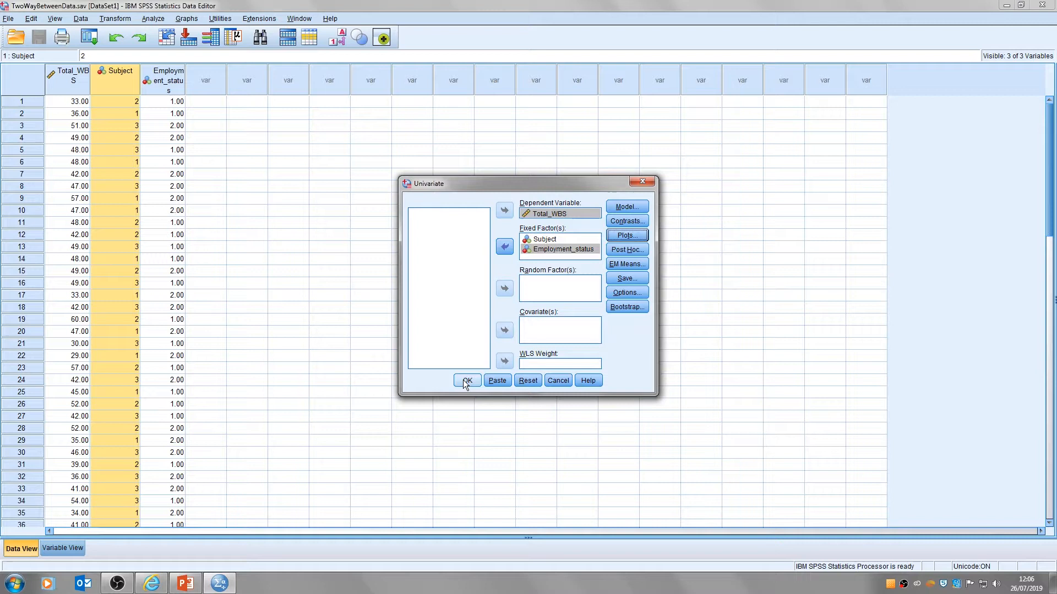
# - Run the two-way ANOVA to produce the output tables and profile plot
pyautogui.click(467, 380)
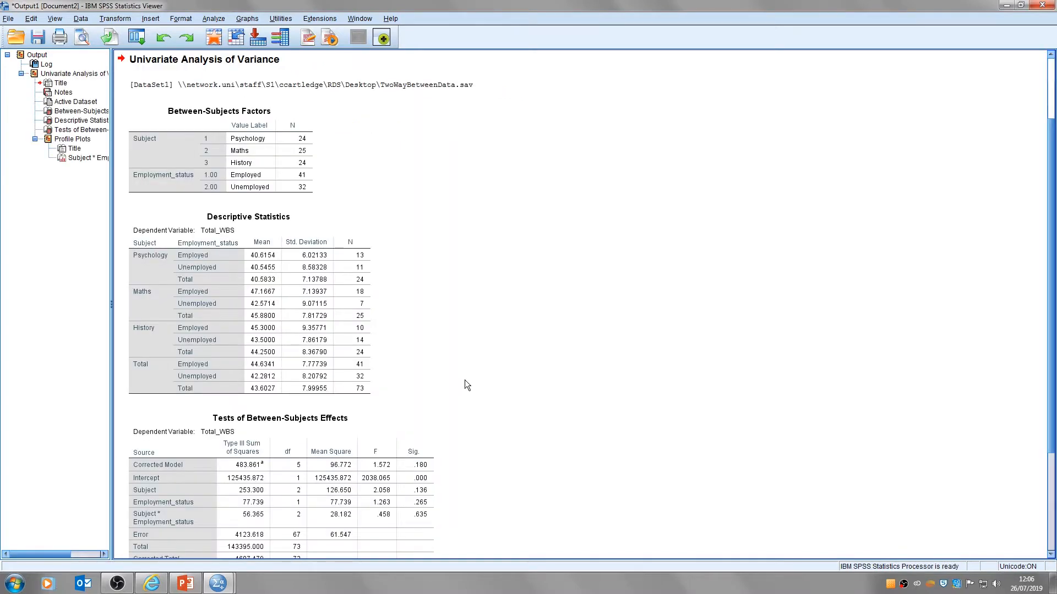
pyautogui.moveTo(472, 383)
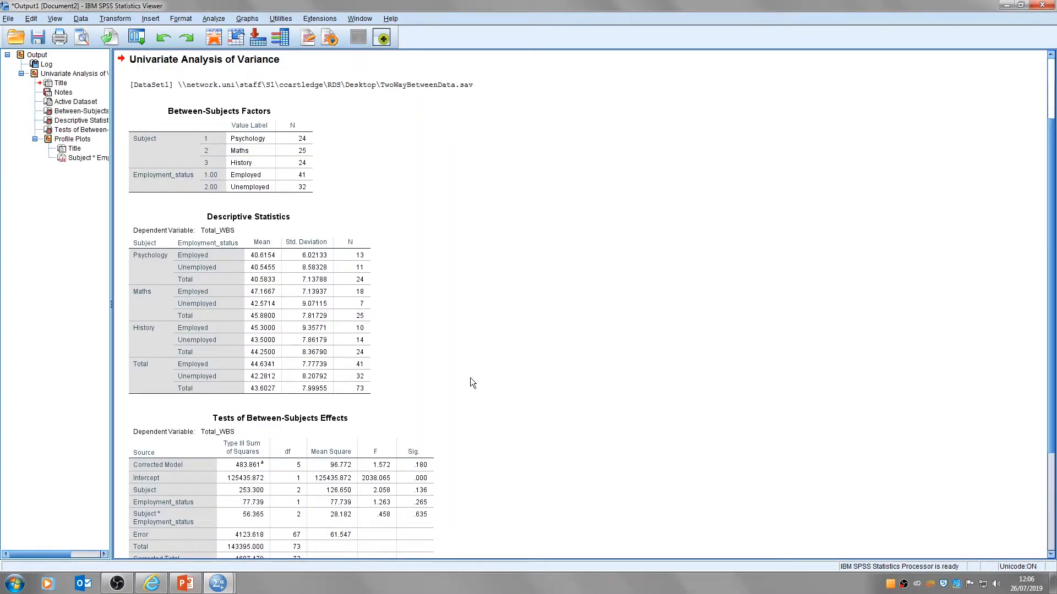
pyautogui.moveTo(538, 248)
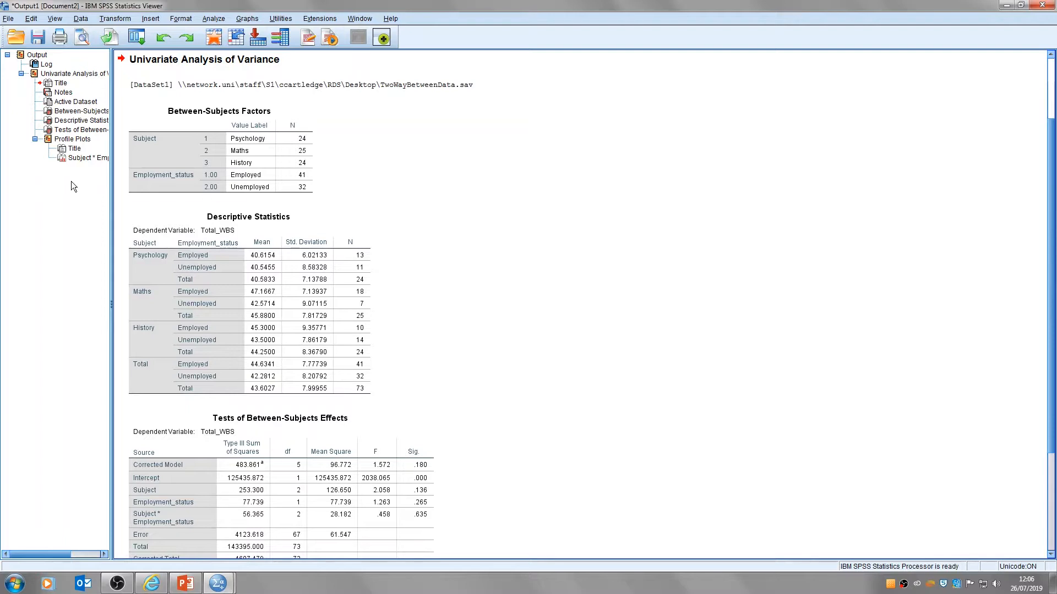
pyautogui.click(289, 162)
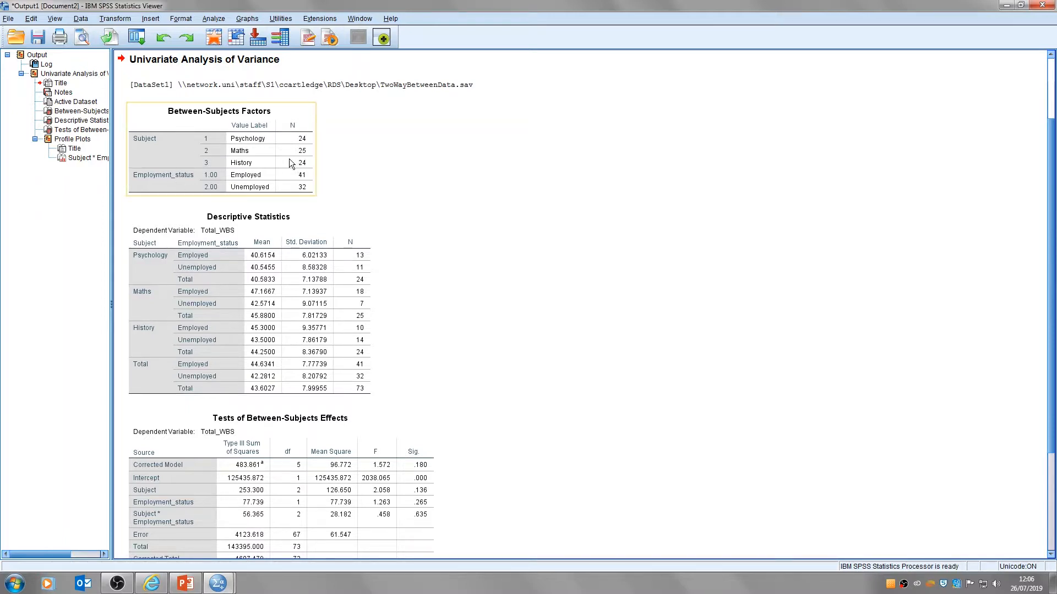
pyautogui.moveTo(187, 148)
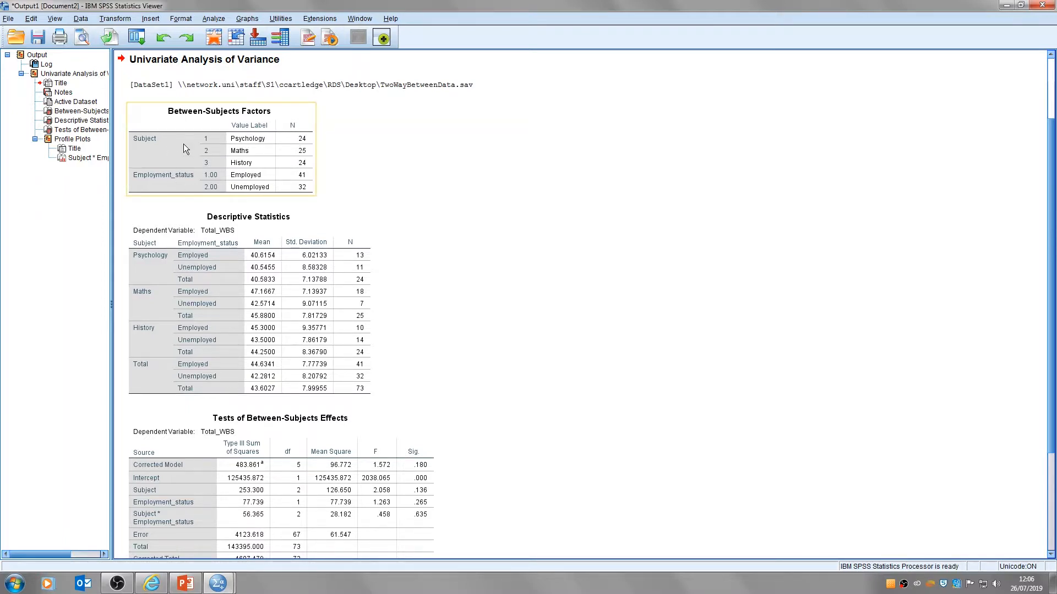
pyautogui.moveTo(305, 163)
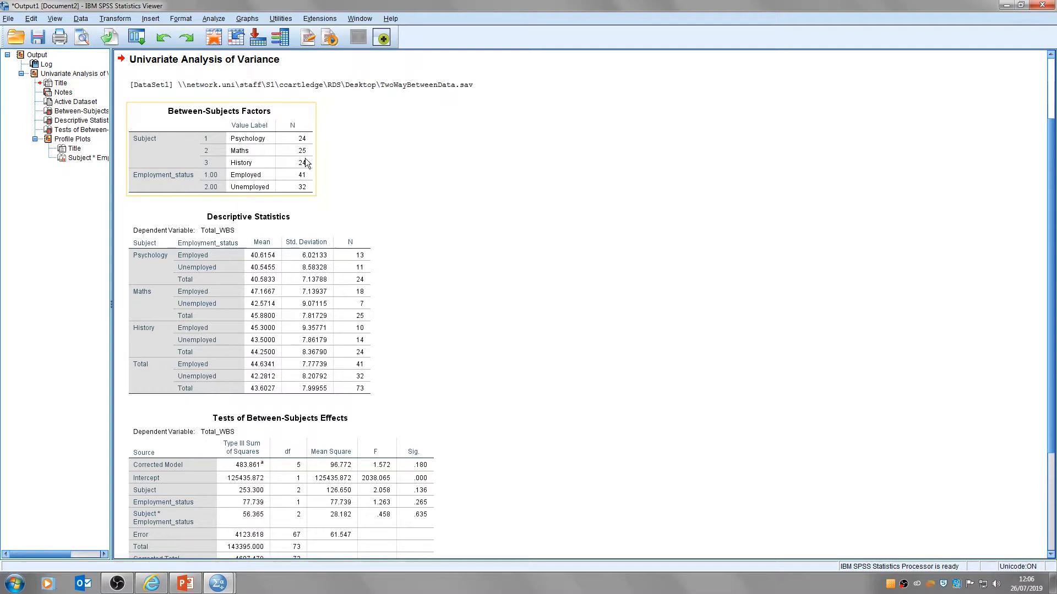
pyautogui.moveTo(308, 179)
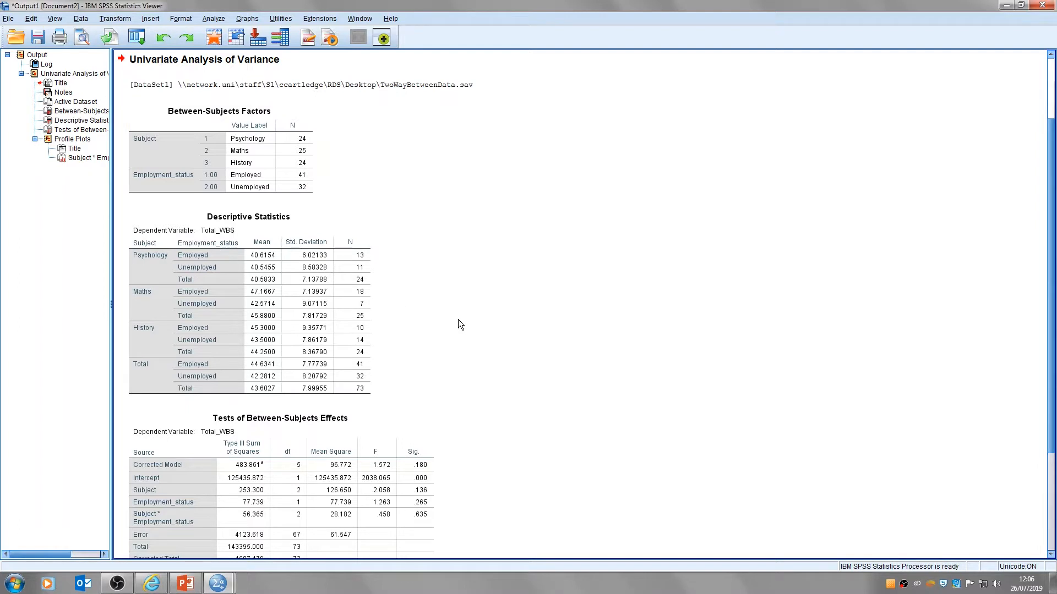
pyautogui.moveTo(432, 348)
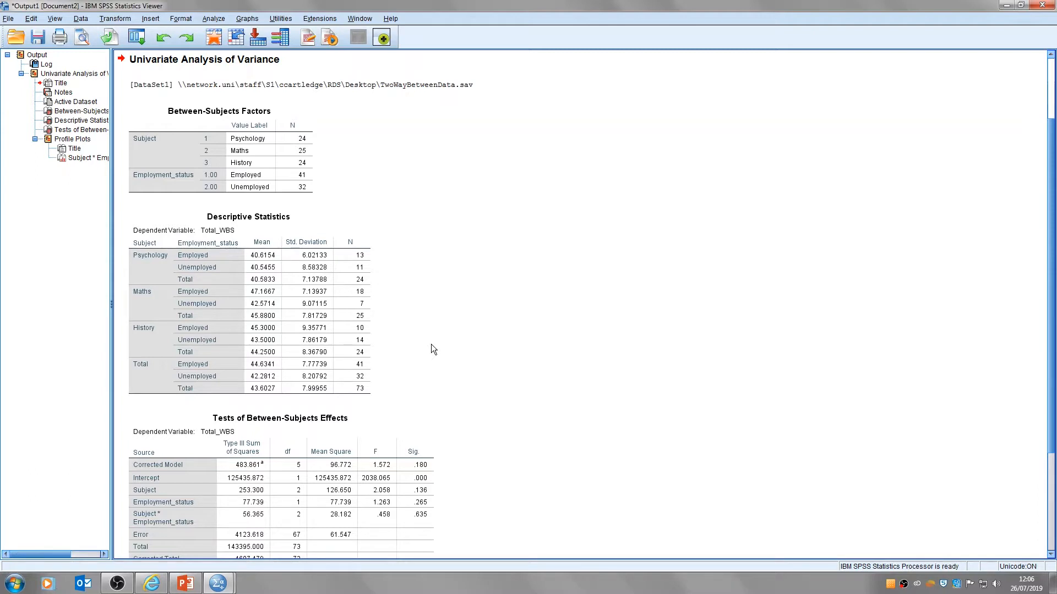
pyautogui.click(270, 304)
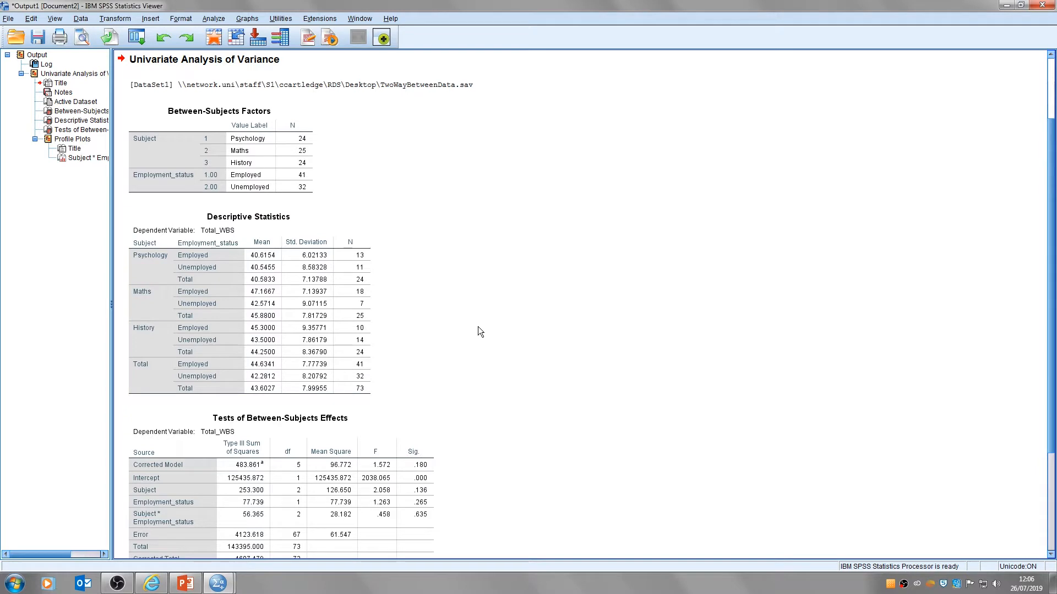
pyautogui.scroll(-3)
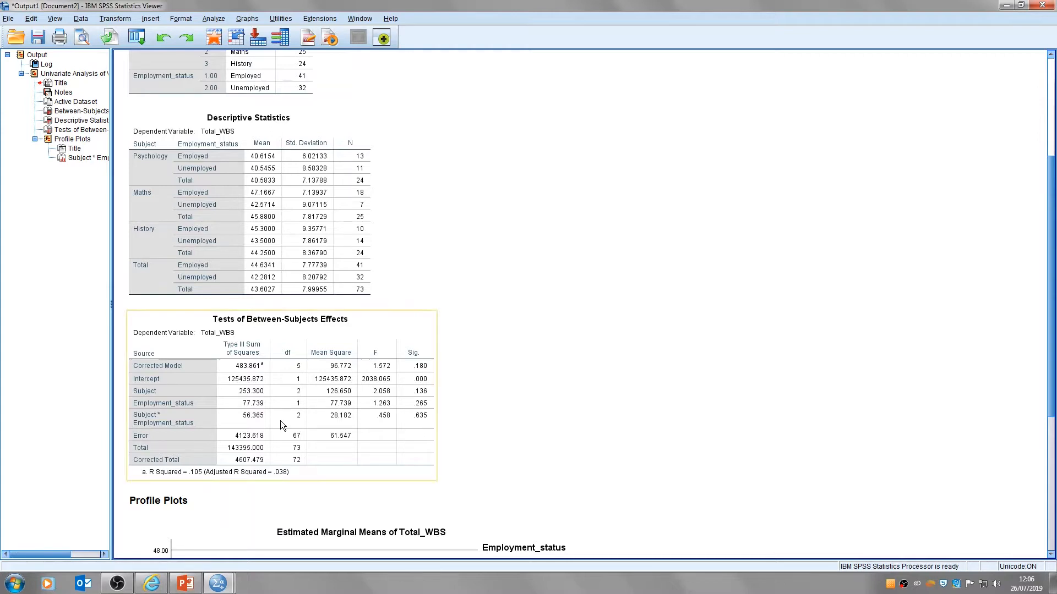
pyautogui.moveTo(199, 401)
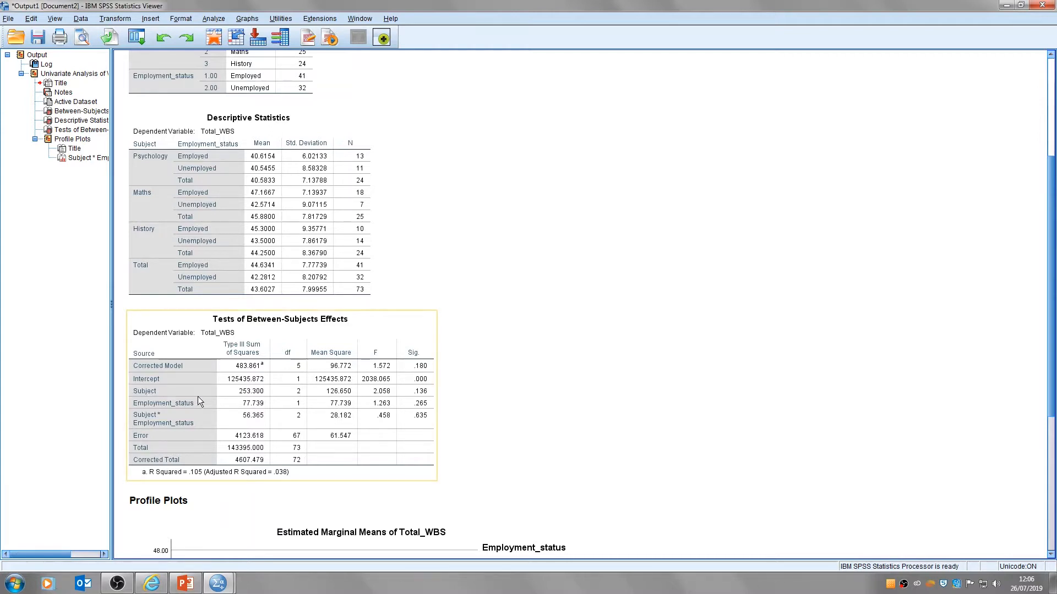
pyautogui.moveTo(248, 397)
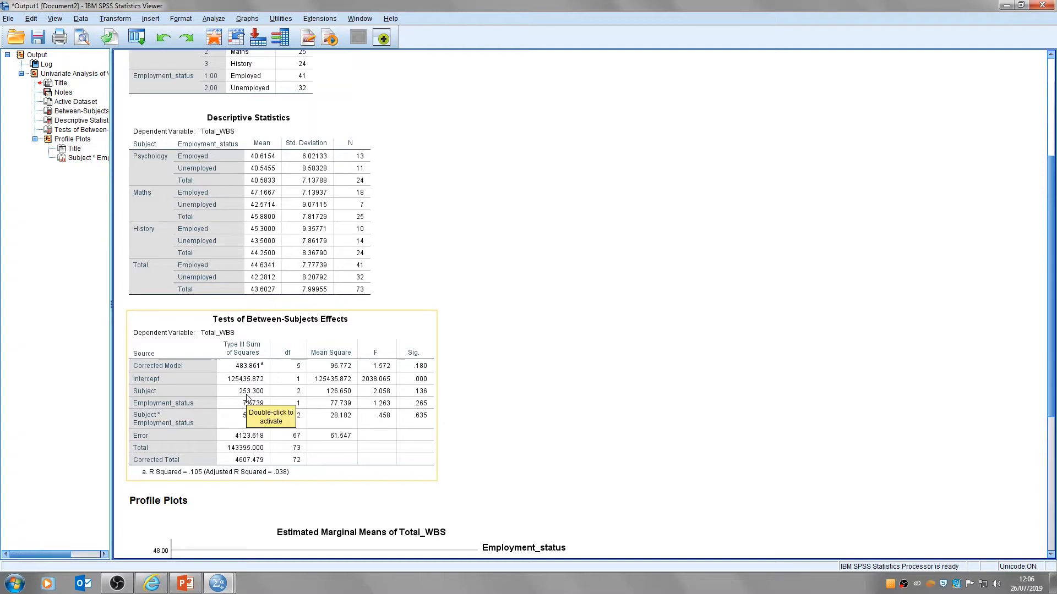
pyautogui.moveTo(151, 415)
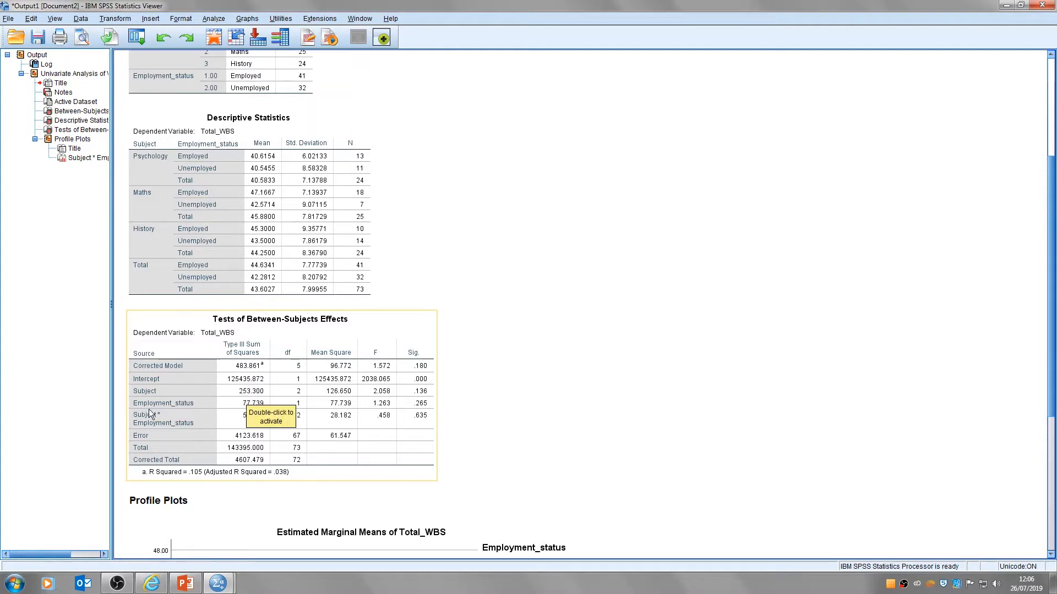
pyautogui.moveTo(218, 408)
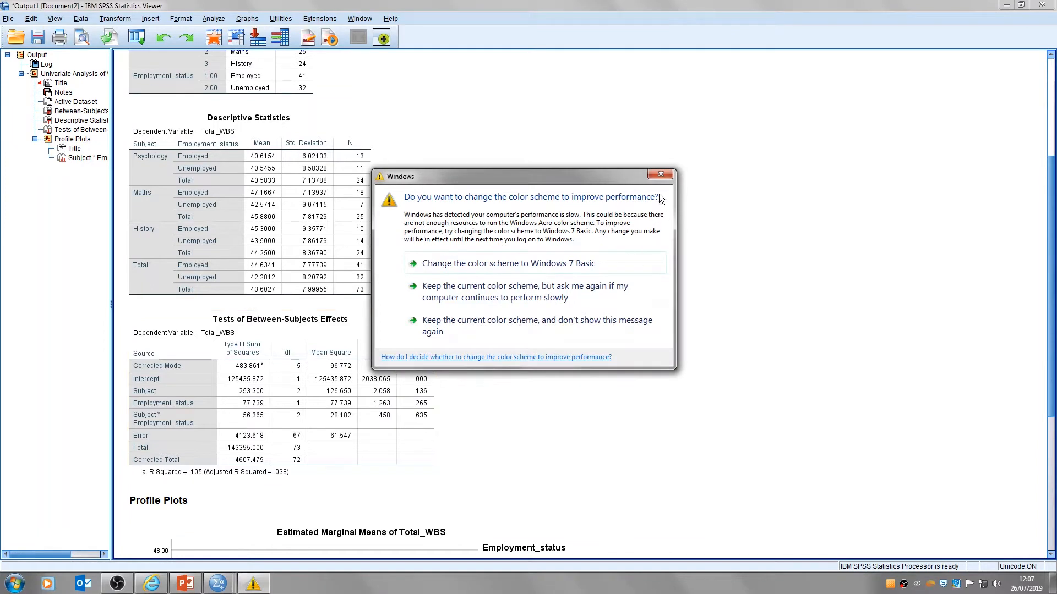
pyautogui.click(659, 175)
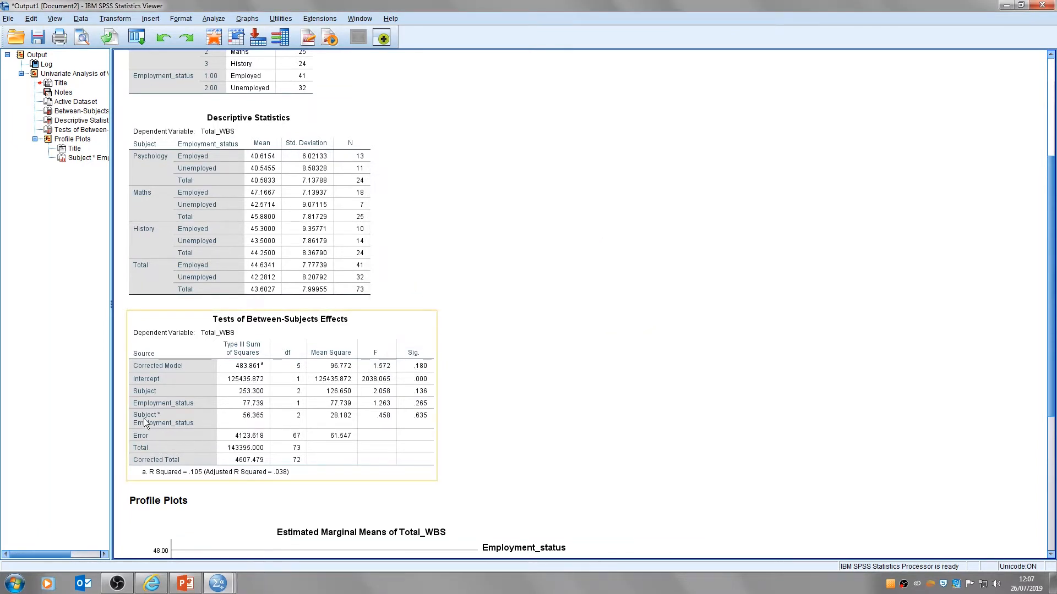
pyautogui.moveTo(161, 424)
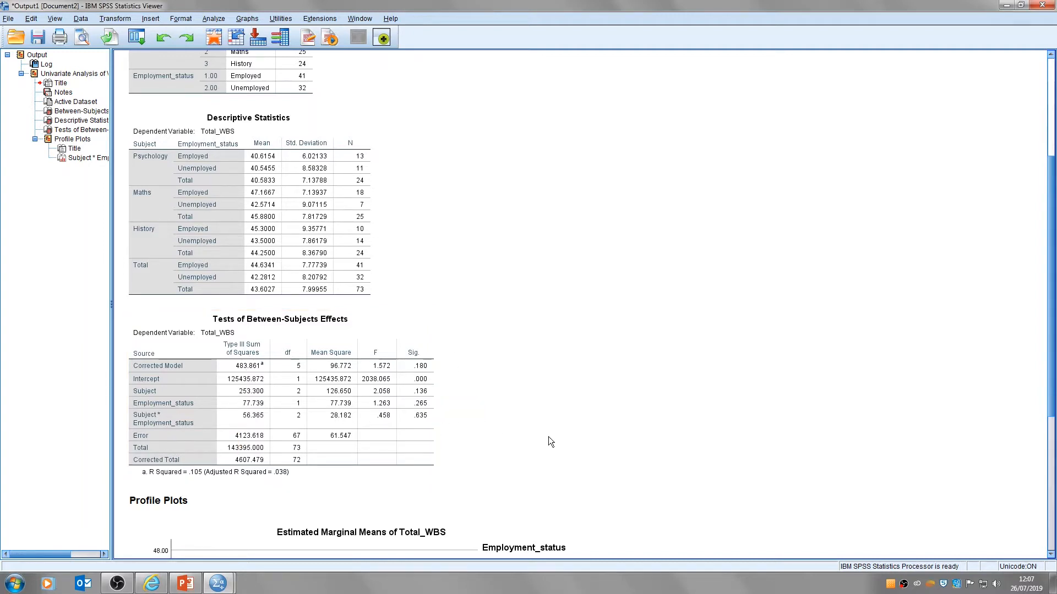
pyautogui.scroll(-3)
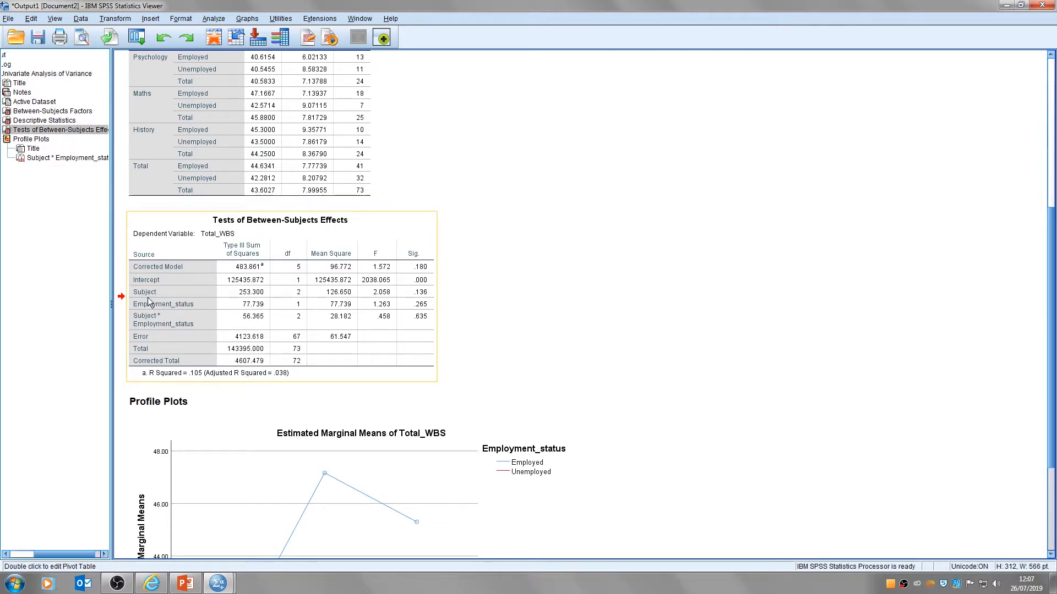
pyautogui.moveTo(169, 322)
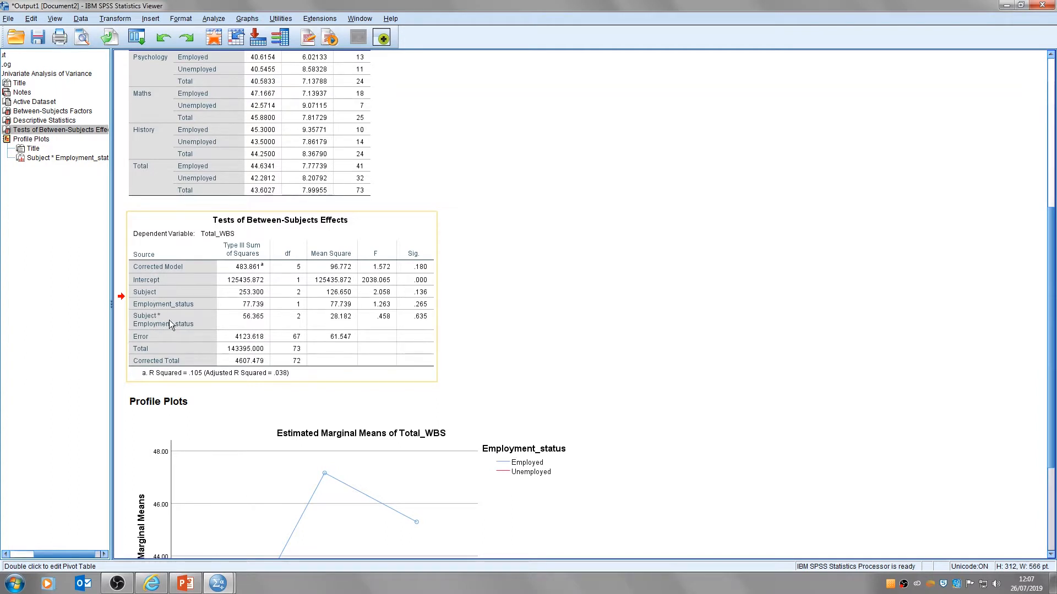
pyautogui.moveTo(375, 322)
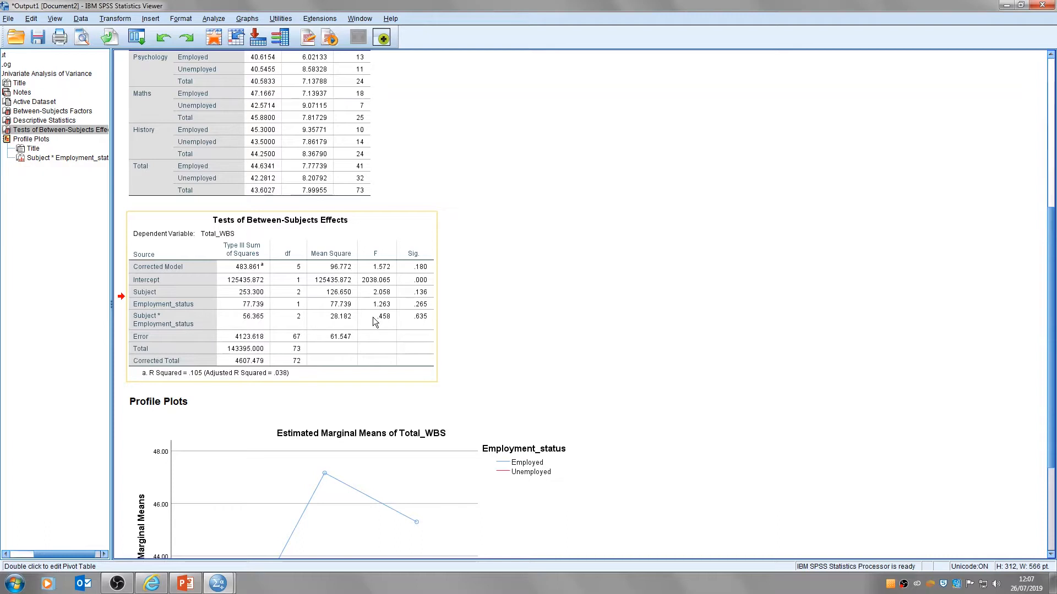
pyautogui.moveTo(259, 307)
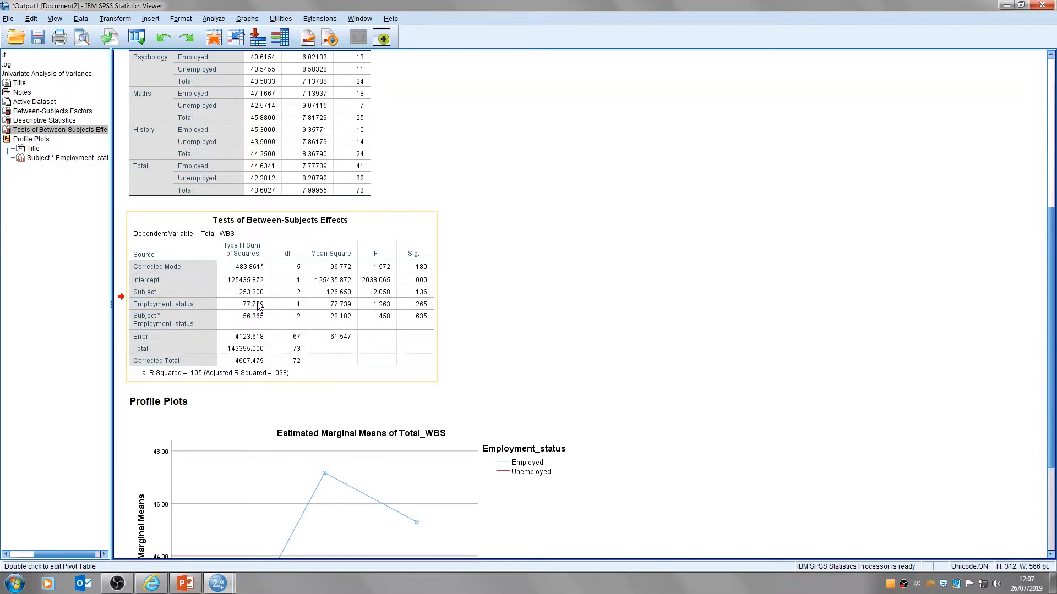
pyautogui.moveTo(396, 327)
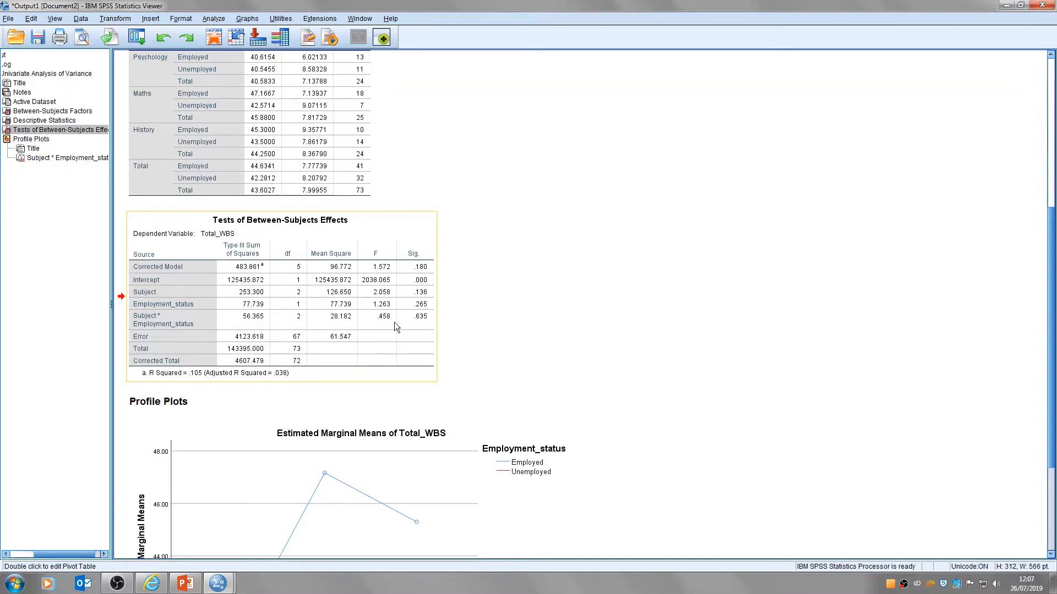
pyautogui.moveTo(242, 304)
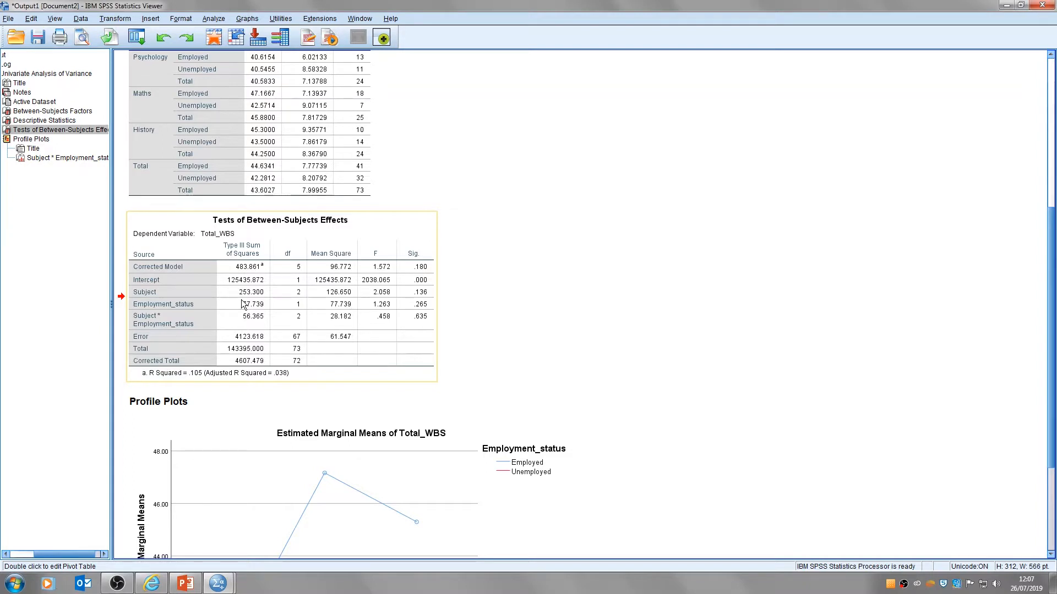
pyautogui.moveTo(430, 296)
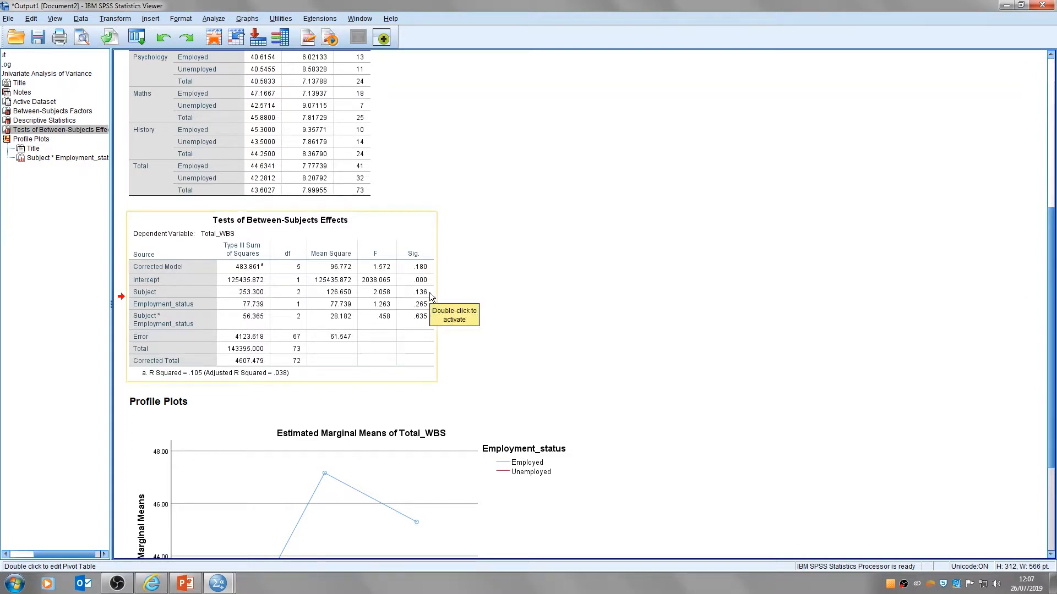
pyautogui.moveTo(422, 305)
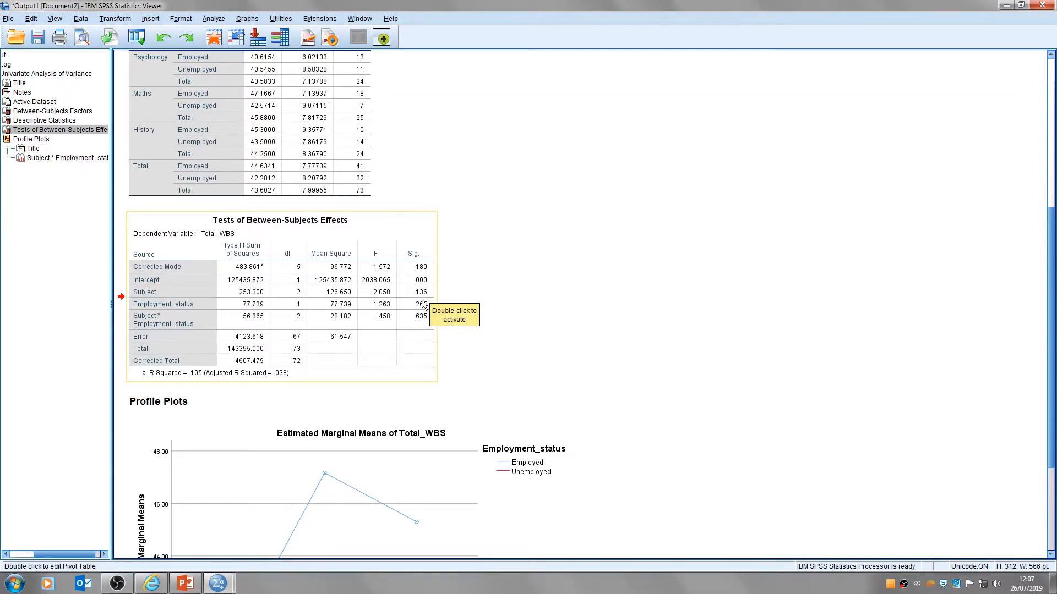
pyautogui.moveTo(406, 328)
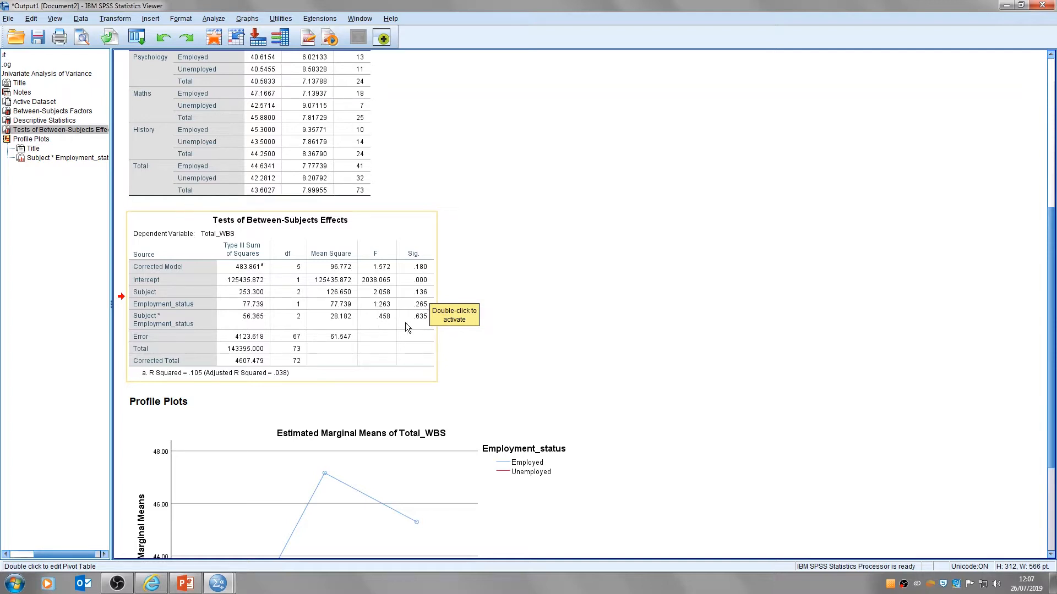
pyautogui.moveTo(434, 299)
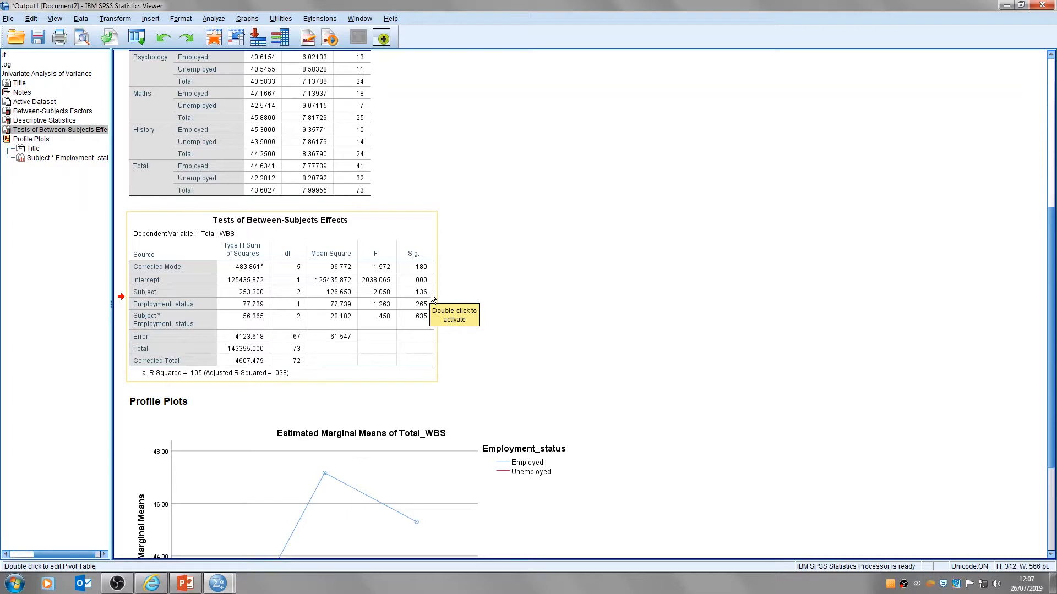
pyautogui.moveTo(432, 298)
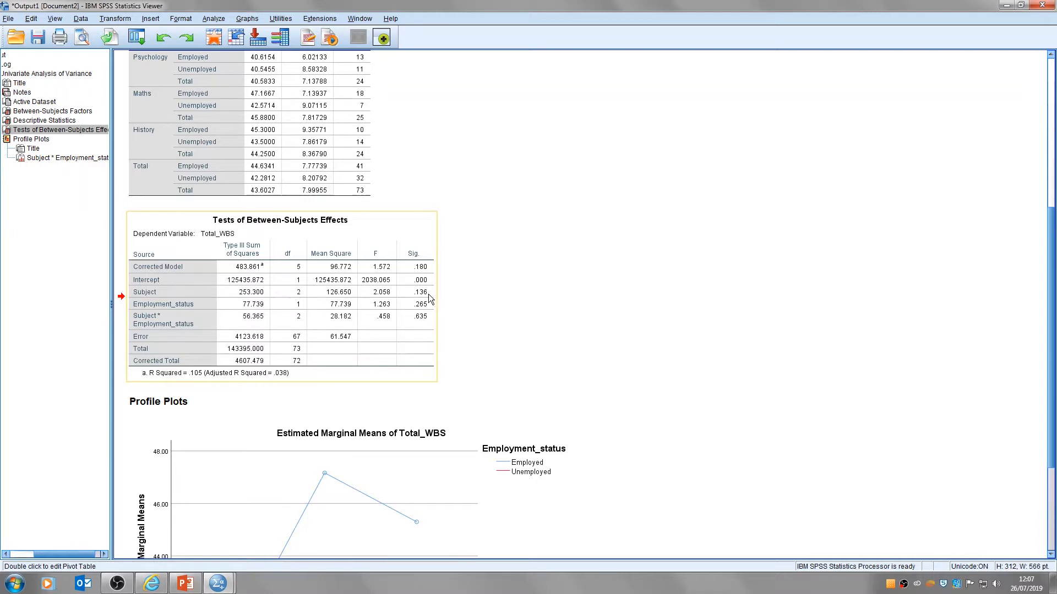
pyautogui.moveTo(430, 299)
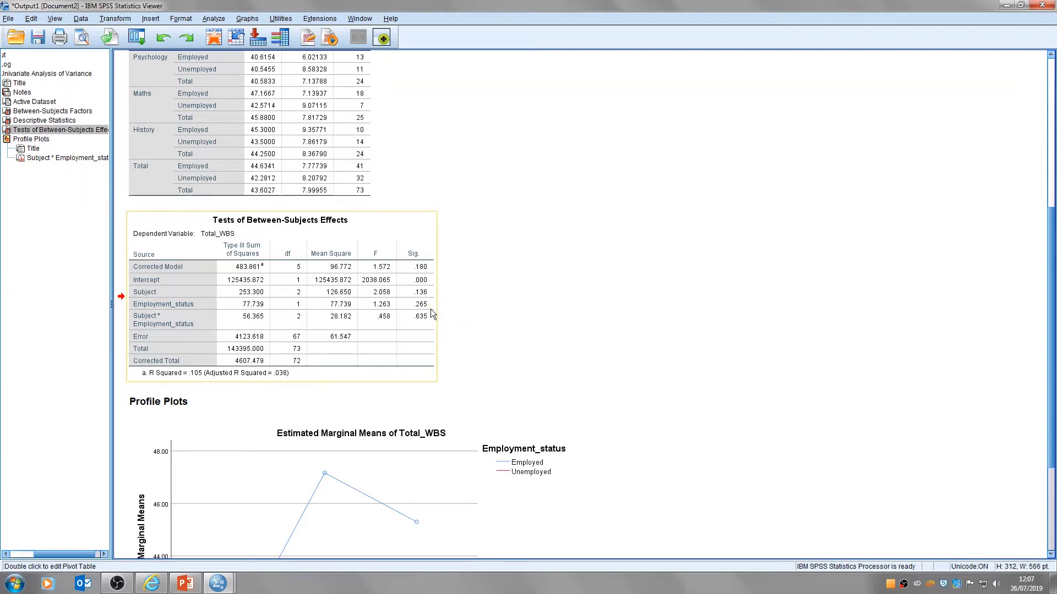
pyautogui.moveTo(432, 314)
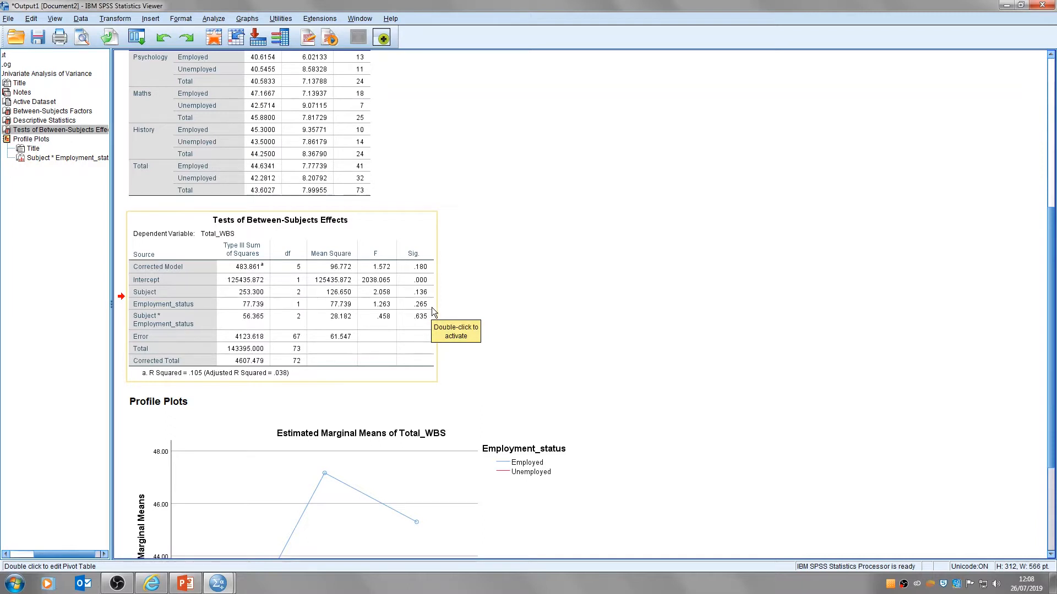
pyautogui.moveTo(433, 311)
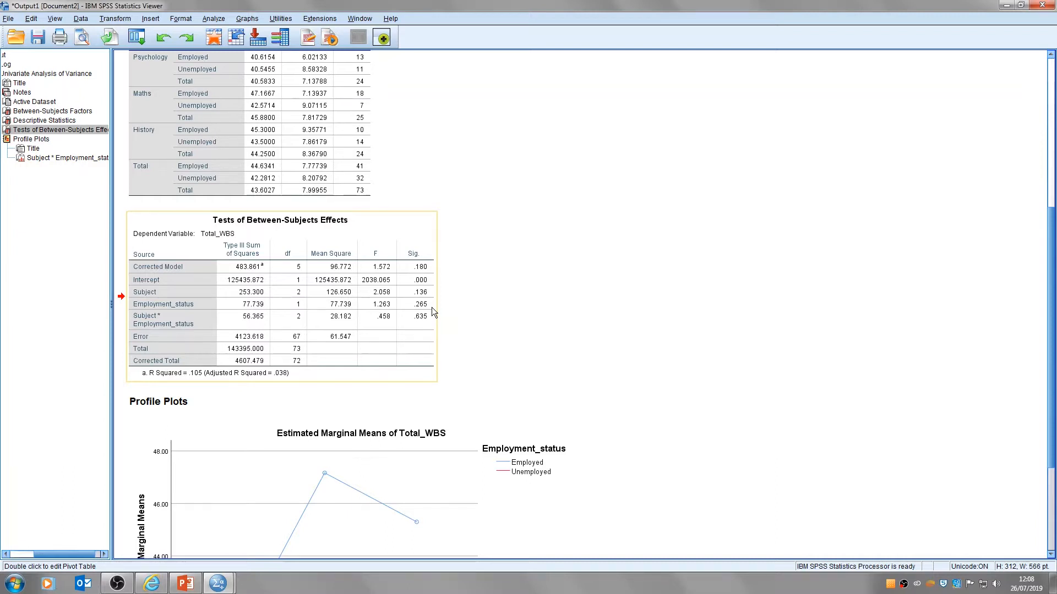
pyautogui.moveTo(431, 324)
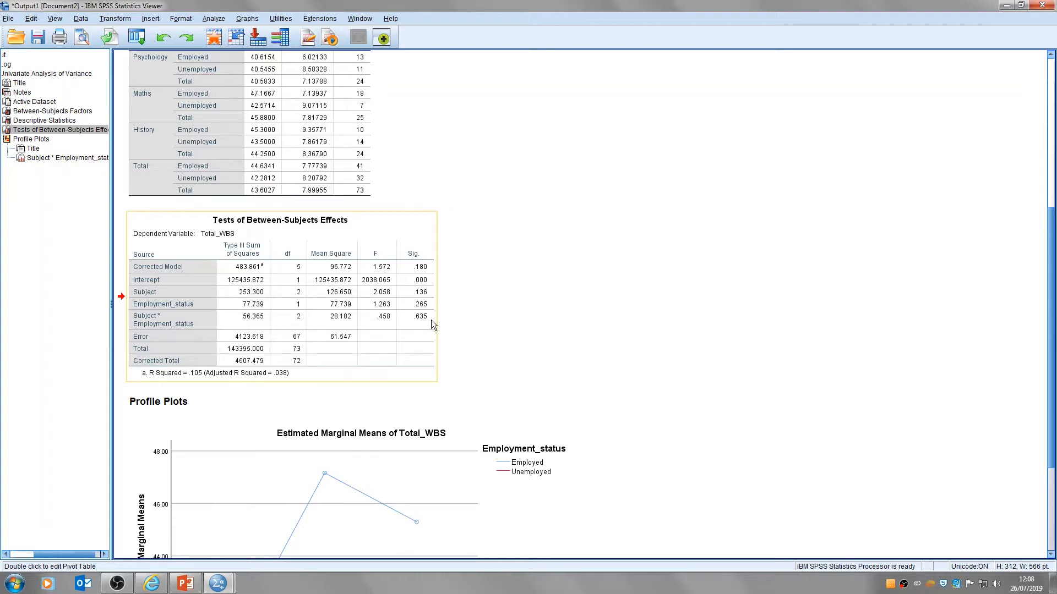
pyautogui.scroll(-3)
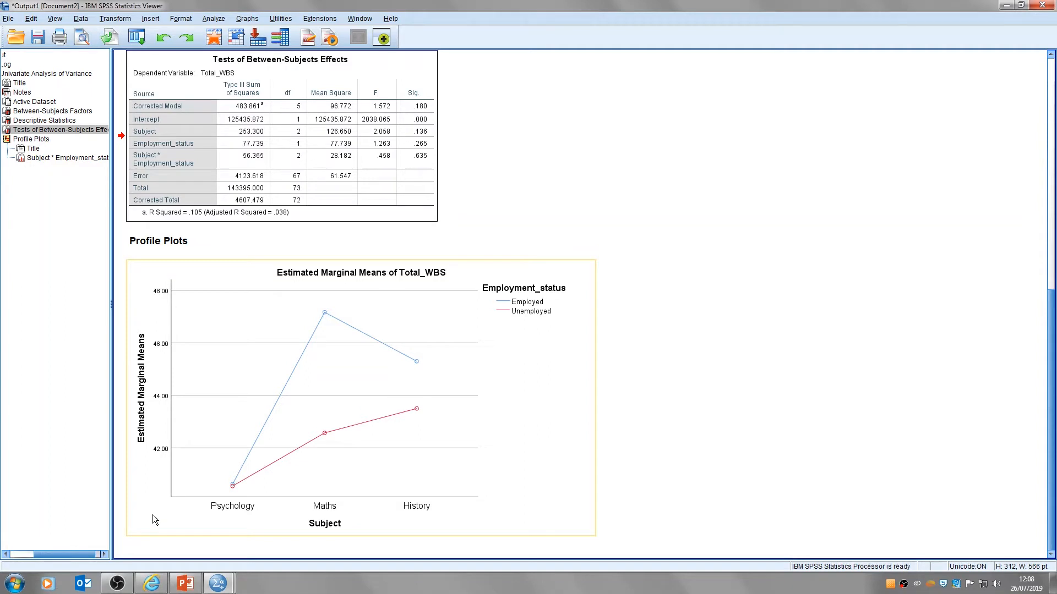
pyautogui.moveTo(247, 386)
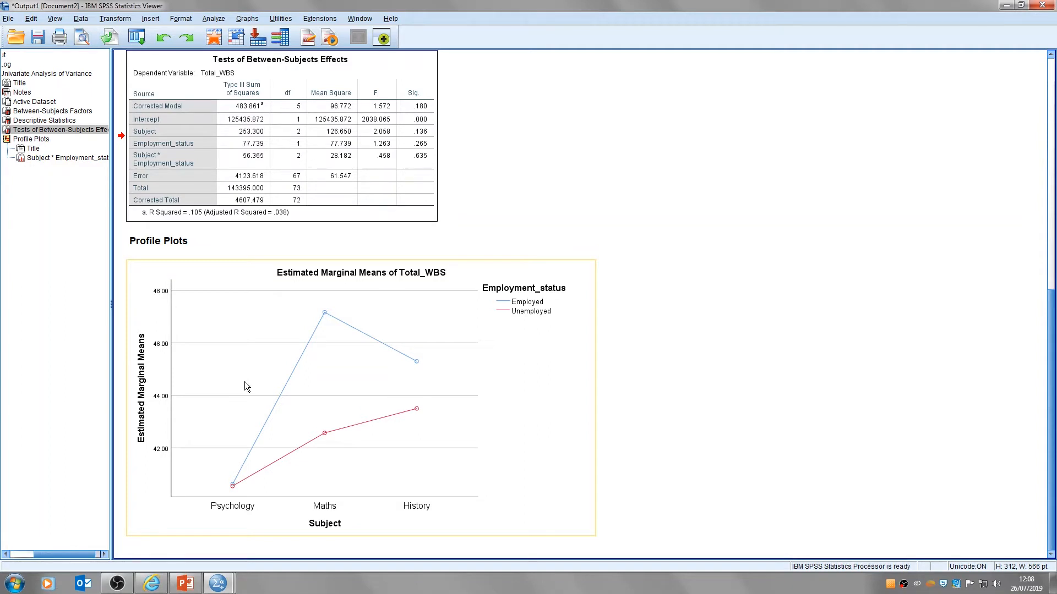
pyautogui.moveTo(402, 446)
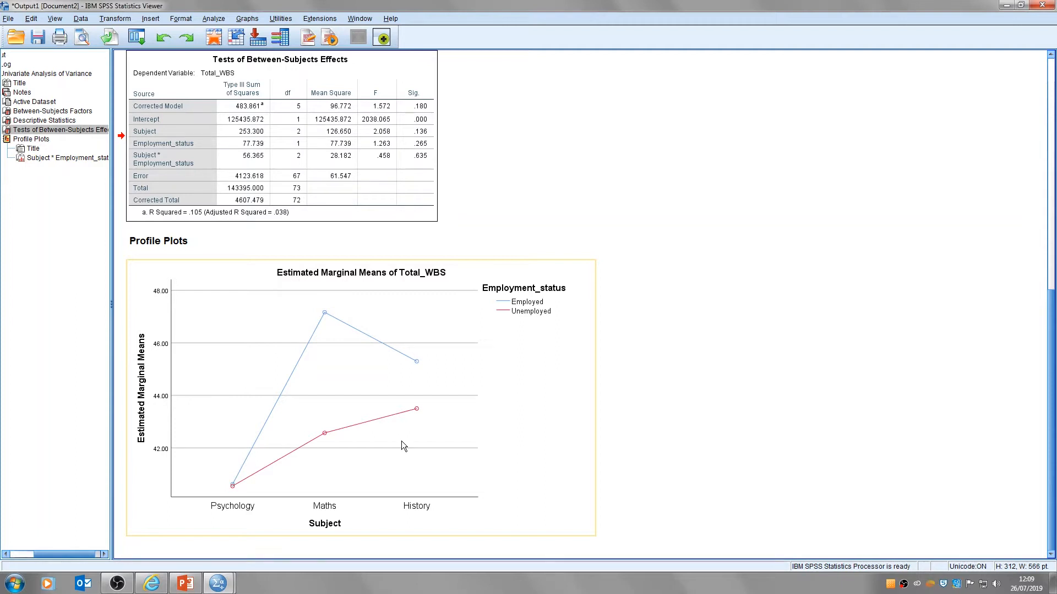
pyautogui.moveTo(299, 443)
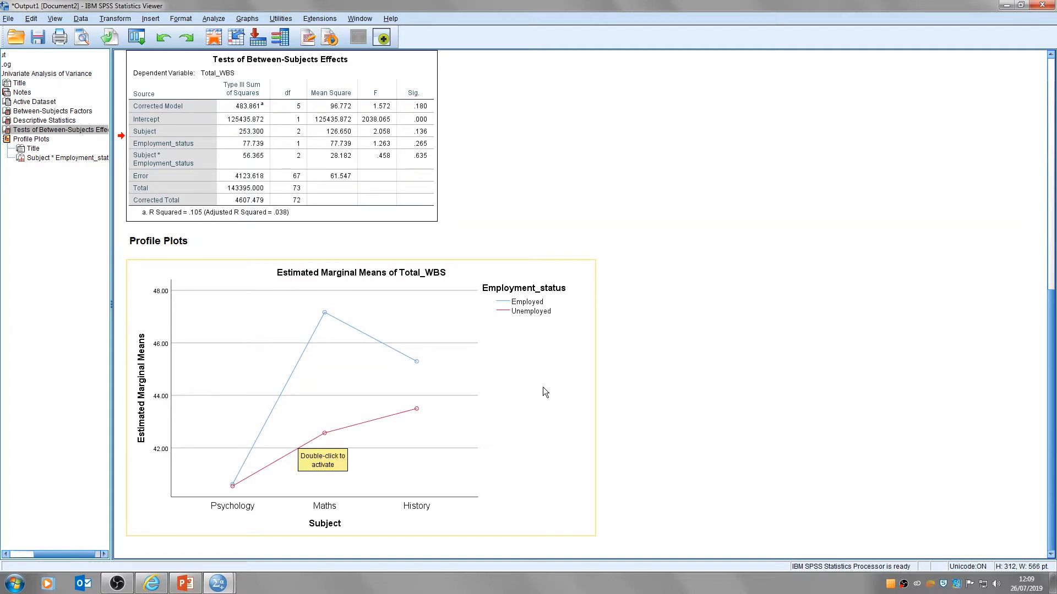
pyautogui.moveTo(428, 140)
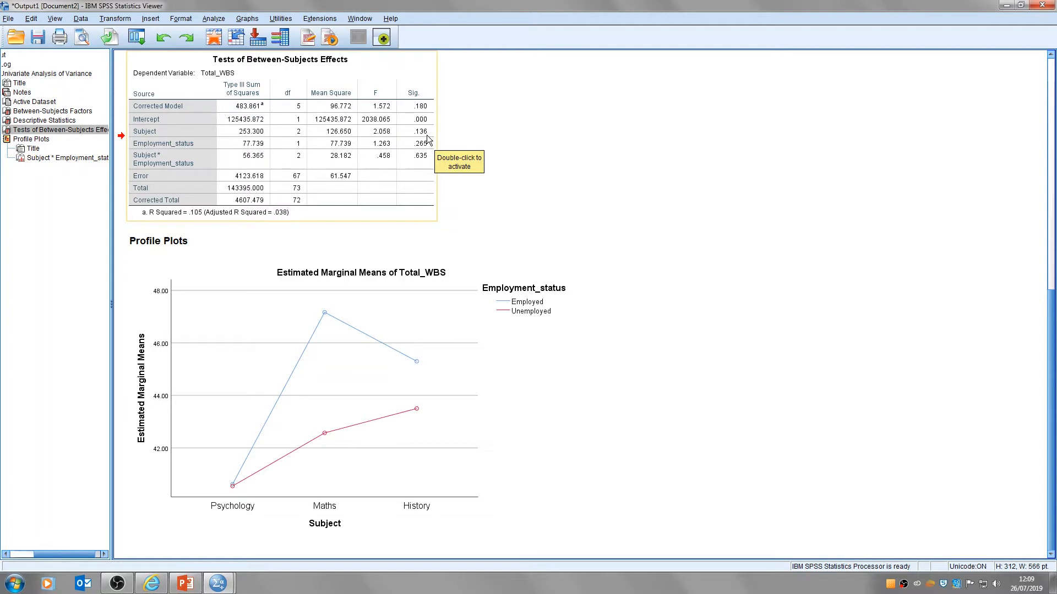
pyautogui.moveTo(670, 416)
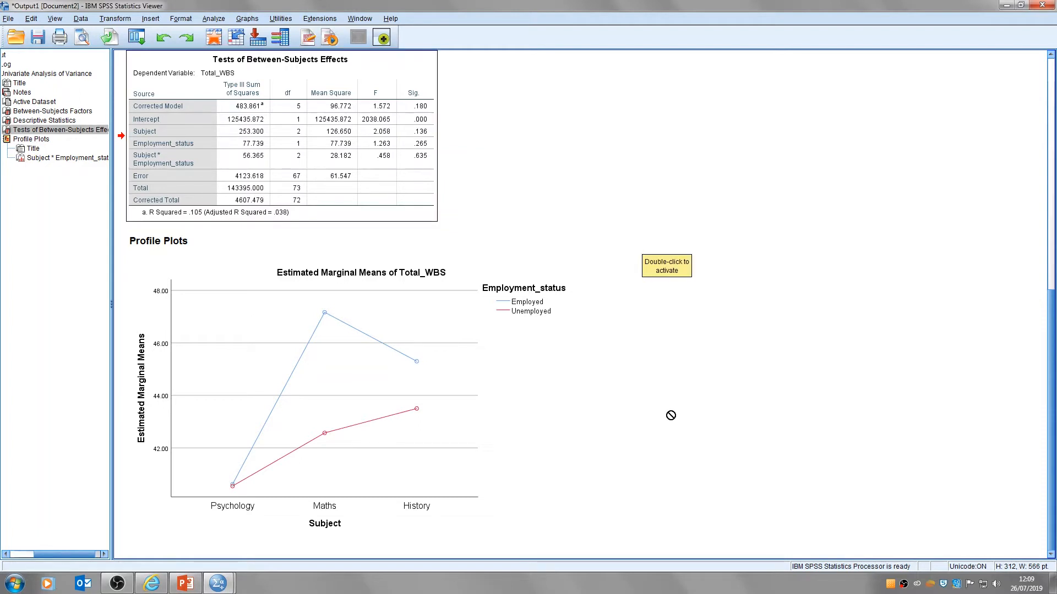
pyautogui.moveTo(663, 442)
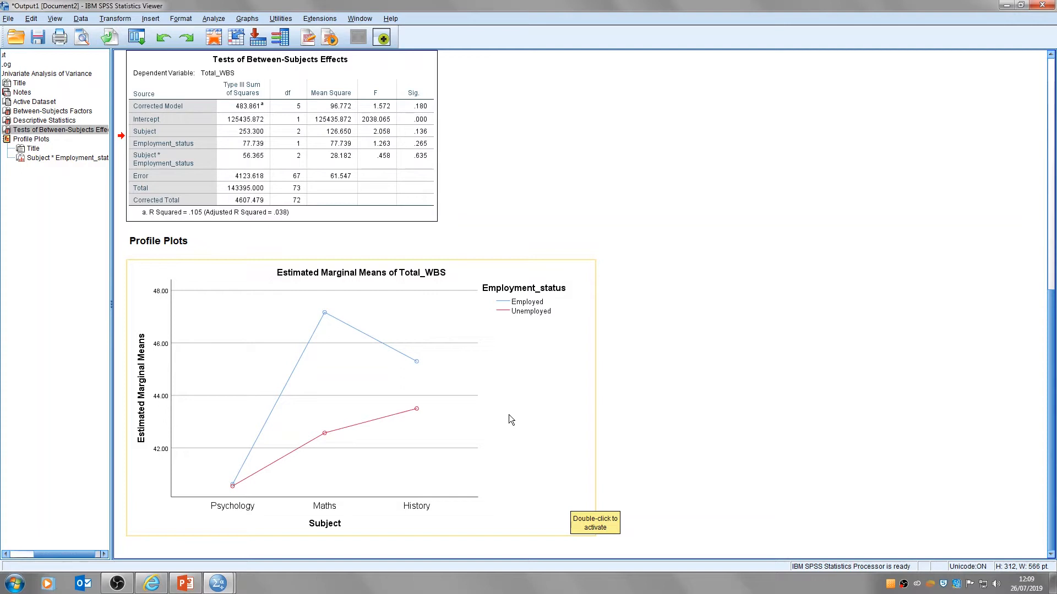
pyautogui.moveTo(644, 410)
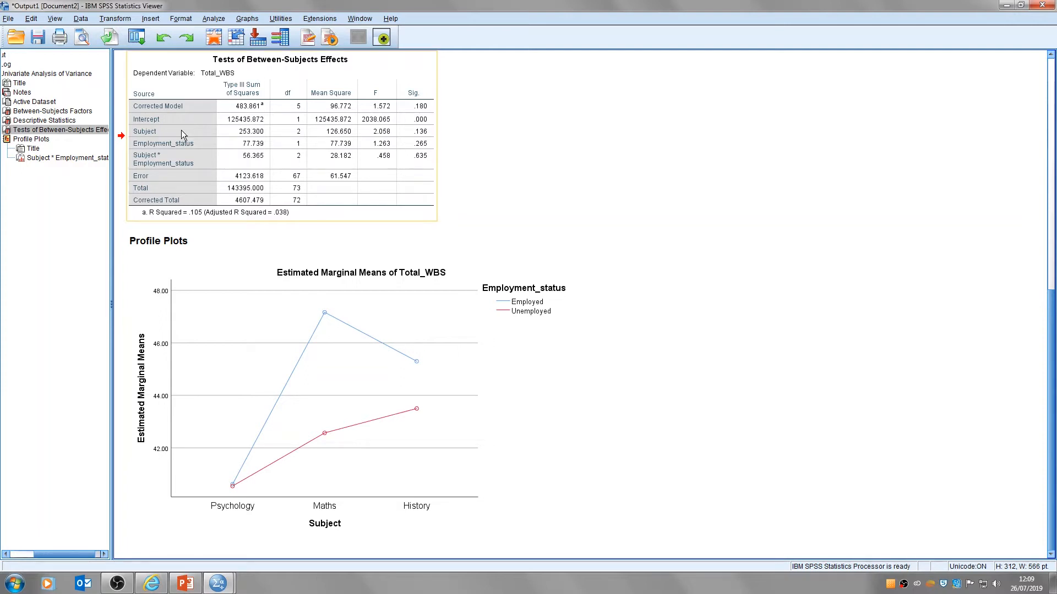
pyautogui.moveTo(190, 140)
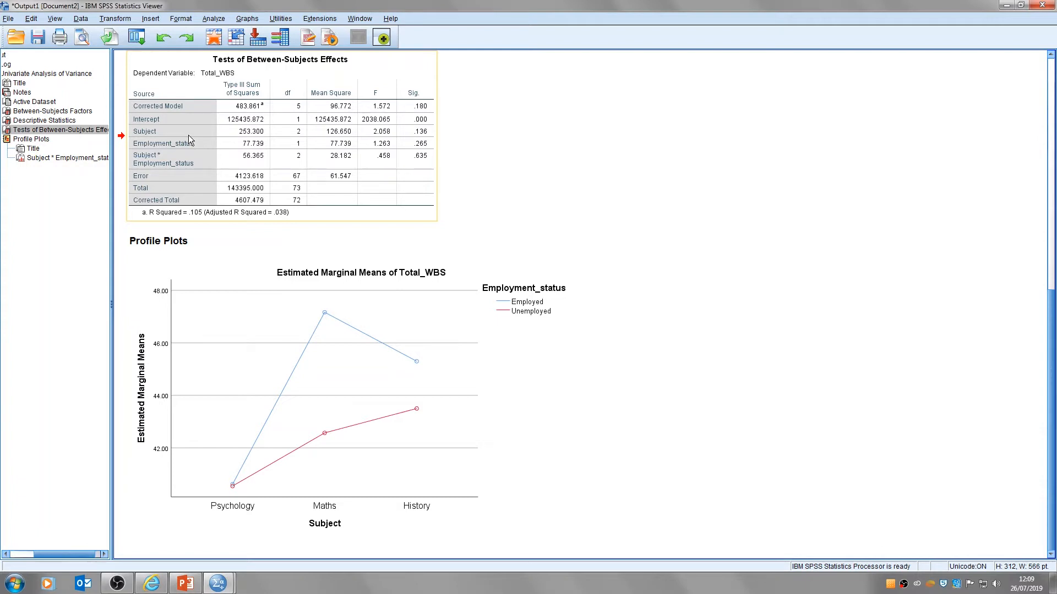
pyautogui.moveTo(194, 148)
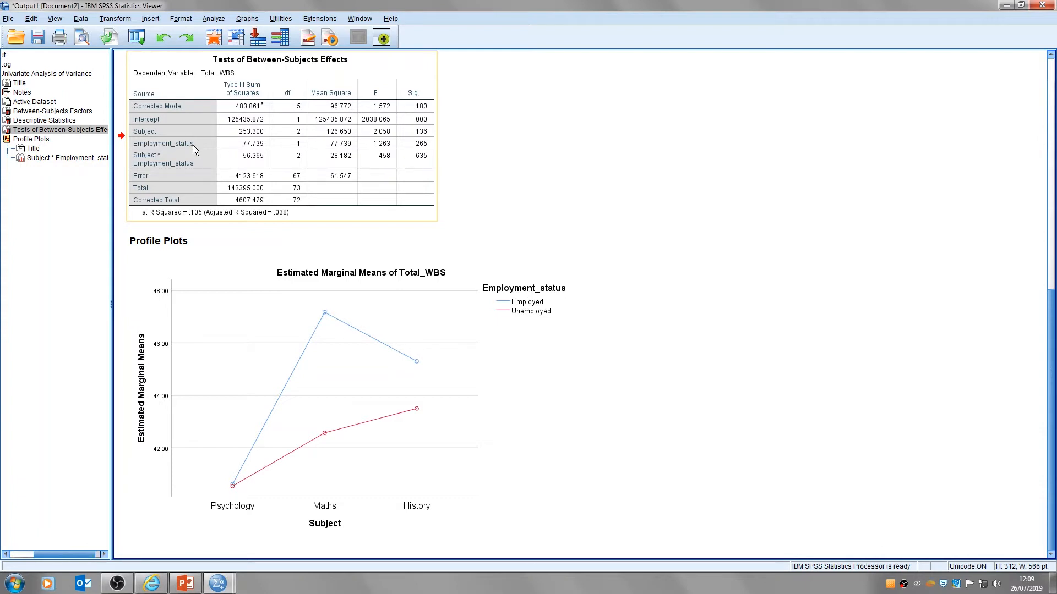
pyautogui.moveTo(196, 148)
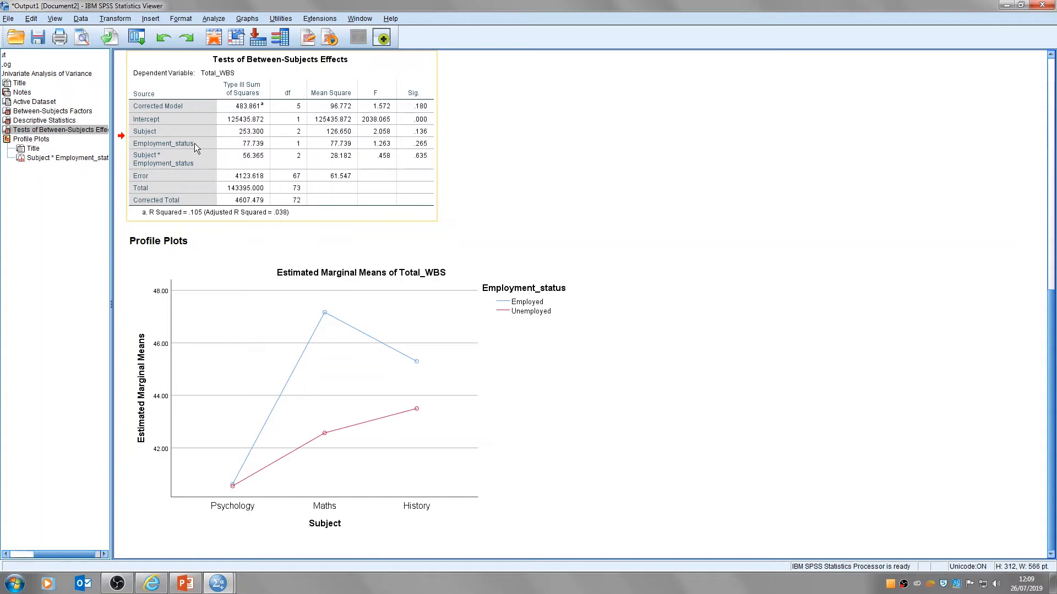
pyautogui.moveTo(195, 146)
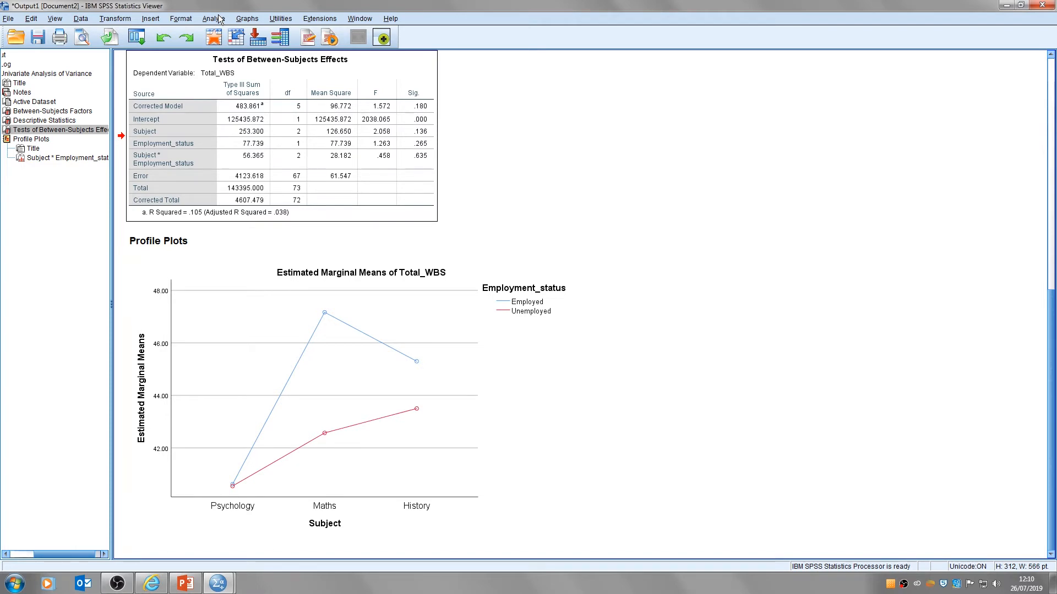
# - Reopen the Univariate setup, view Post Hoc, cancel it, and switch to the APA reporting slides
pyautogui.click(212, 19)
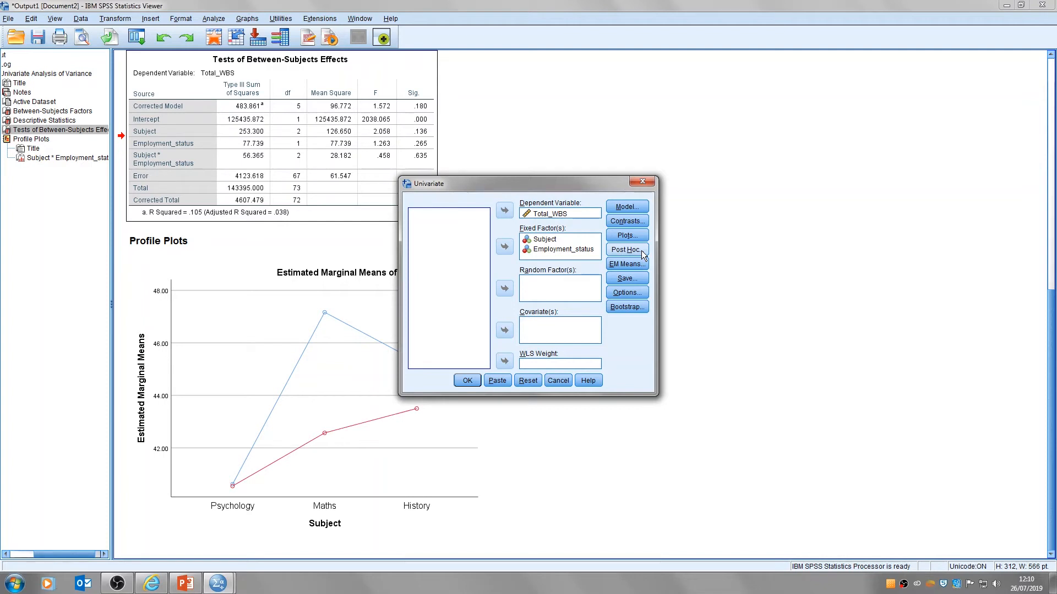
pyautogui.click(625, 250)
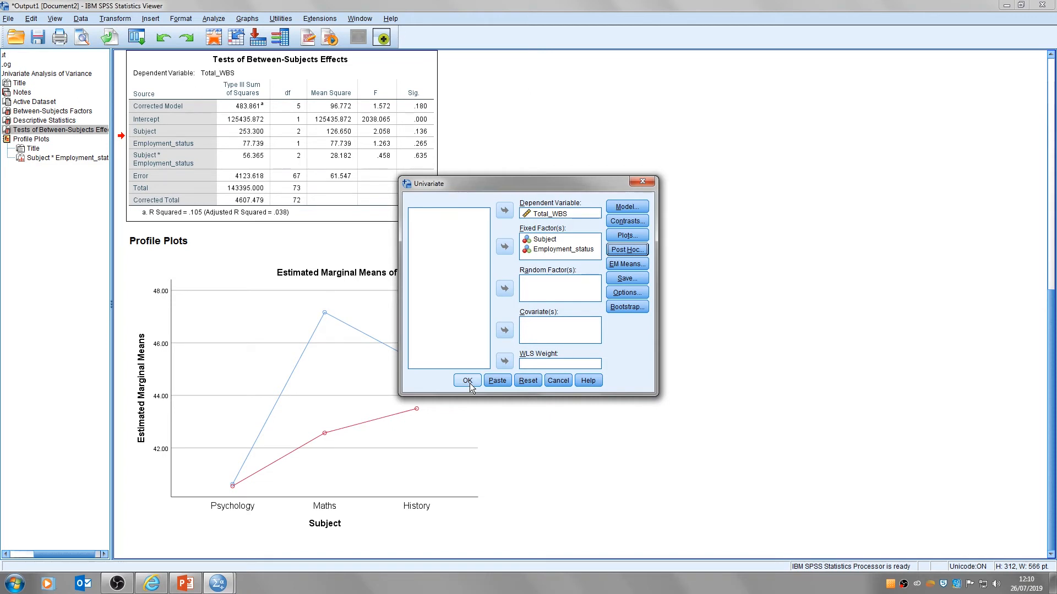
pyautogui.moveTo(558, 379)
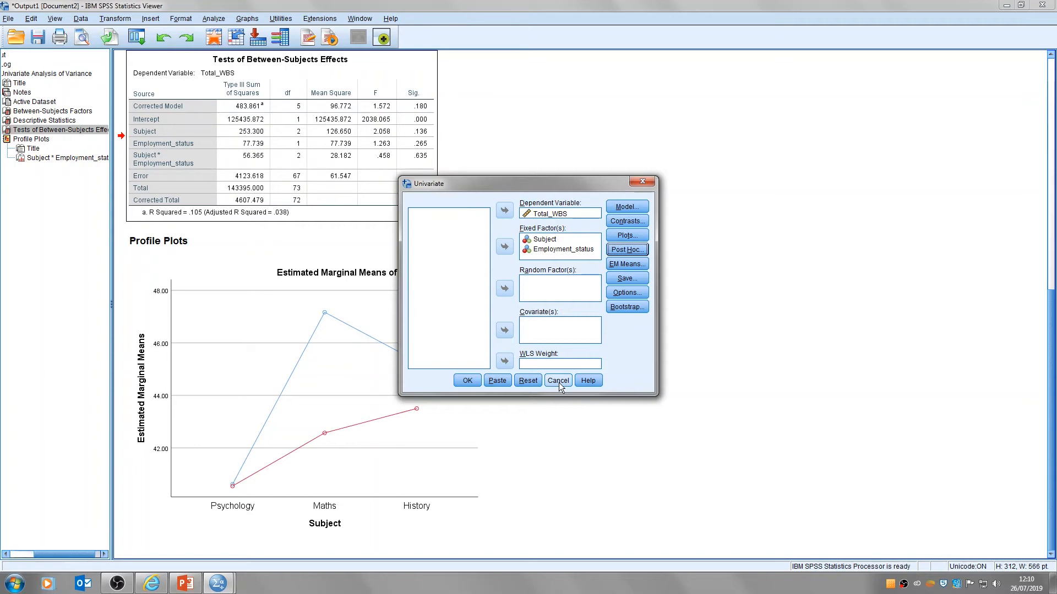
pyautogui.click(557, 380)
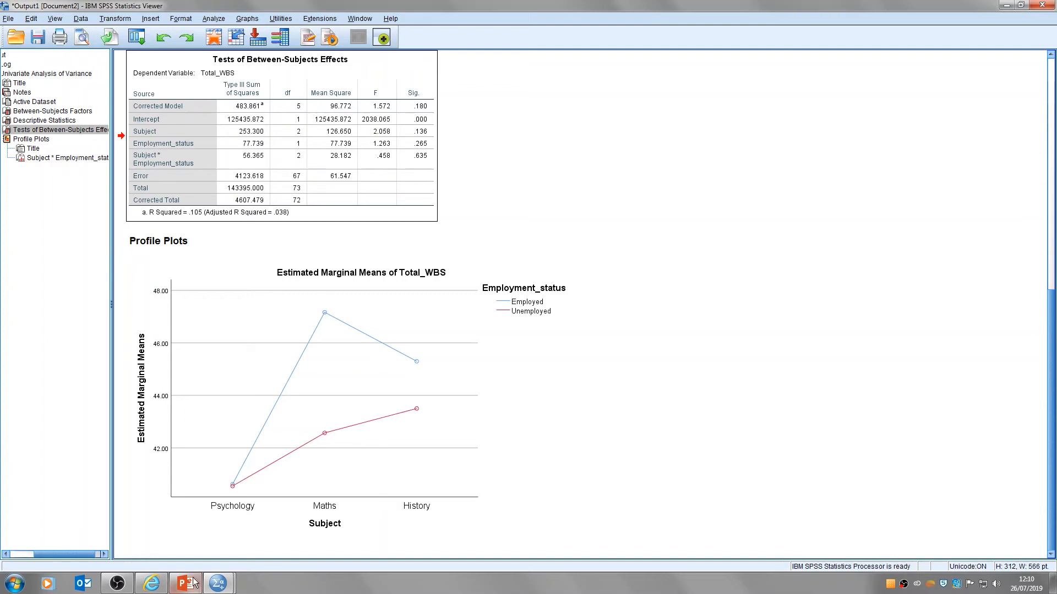
pyautogui.click(185, 582)
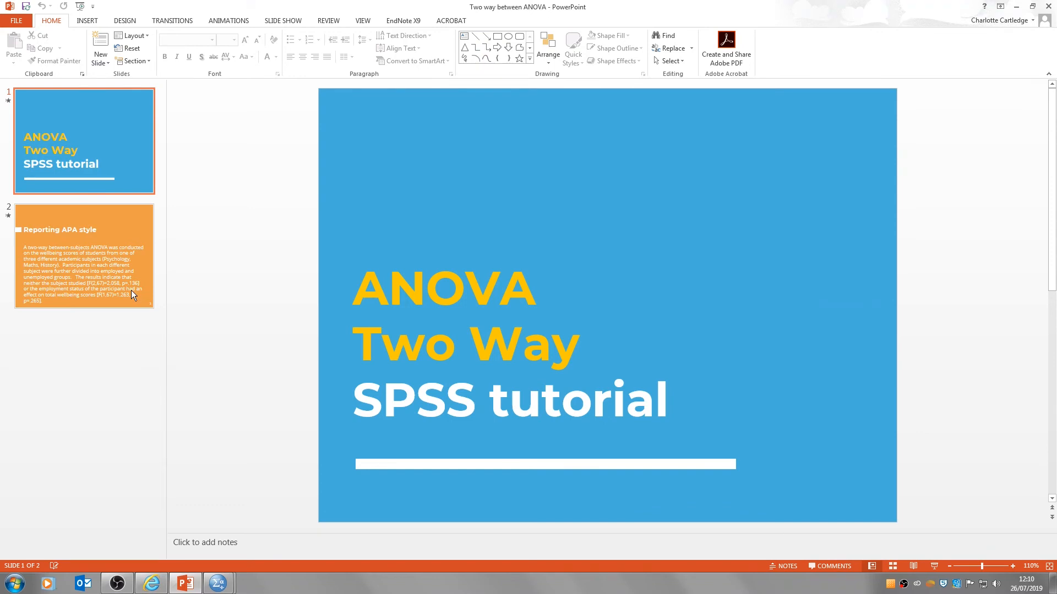